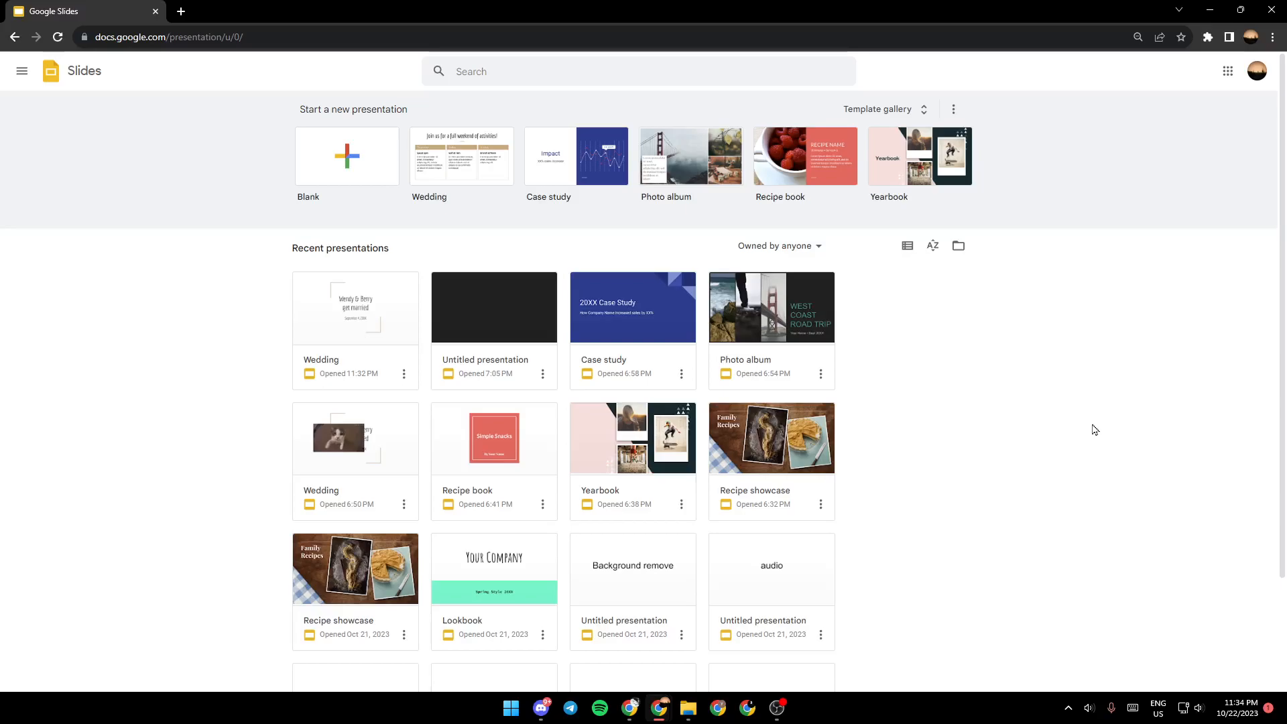
mouse_move(464, 377)
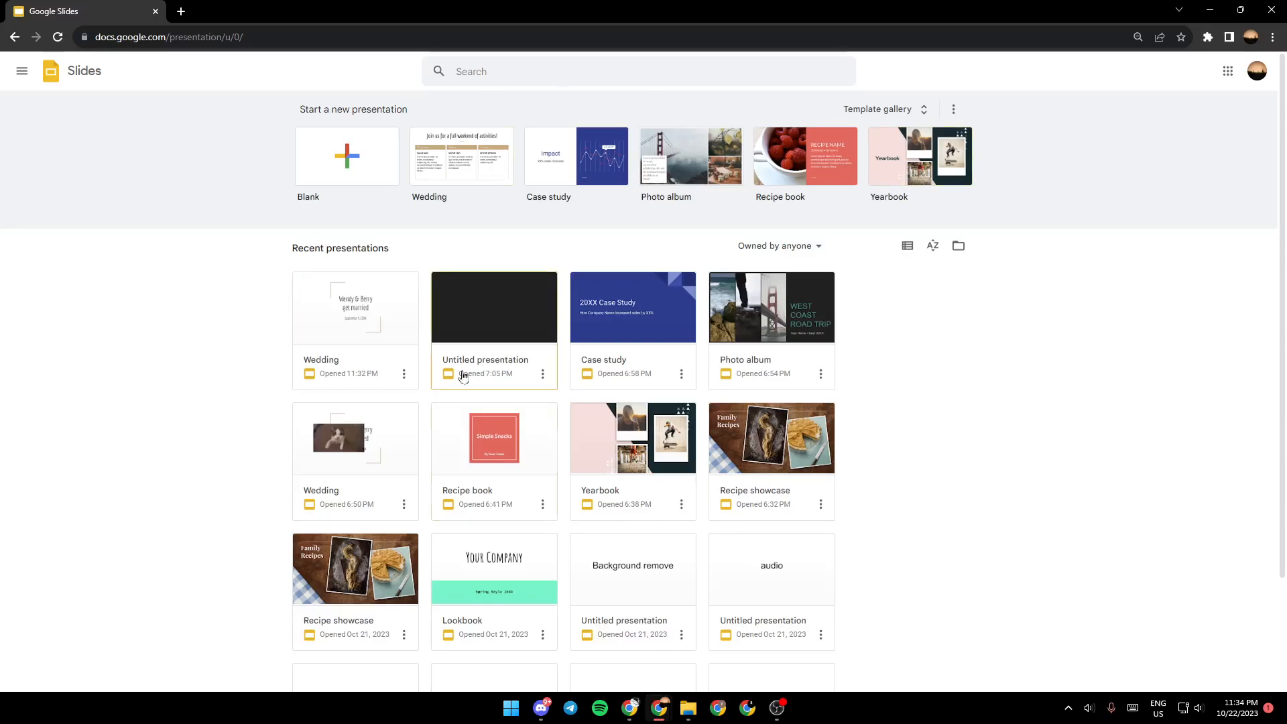
mouse_move(1055, 356)
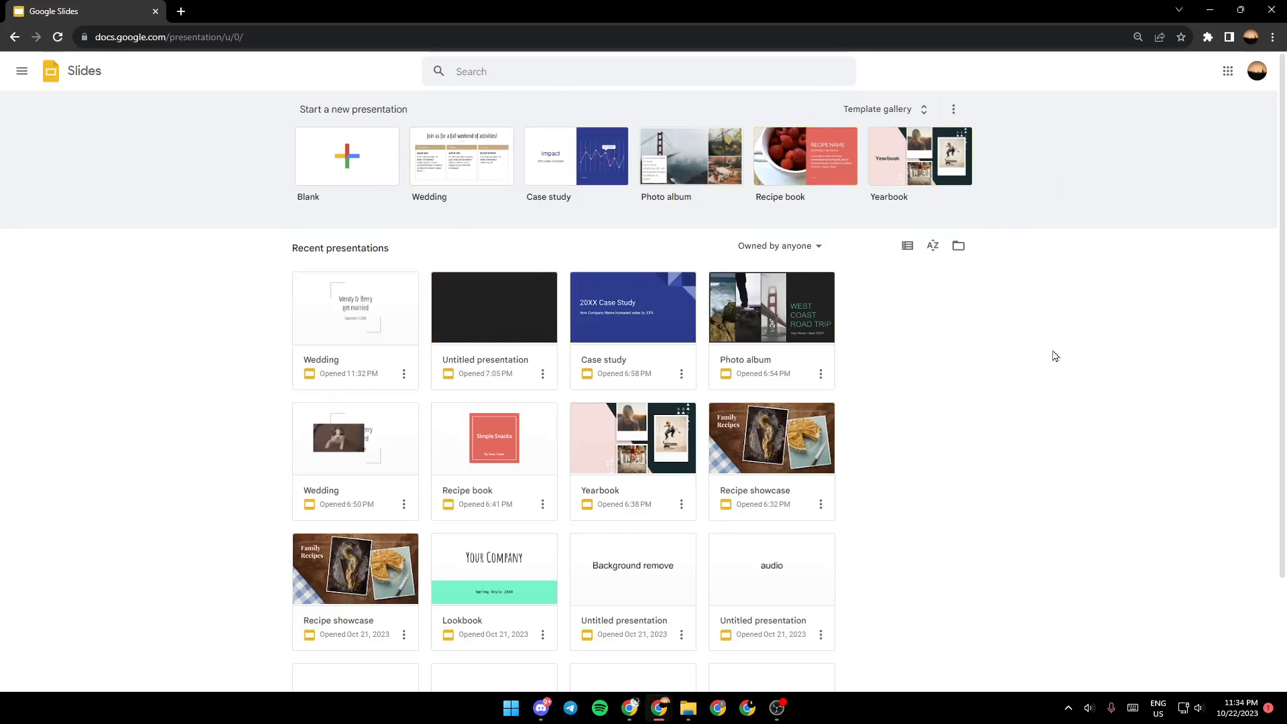
mouse_move(841, 187)
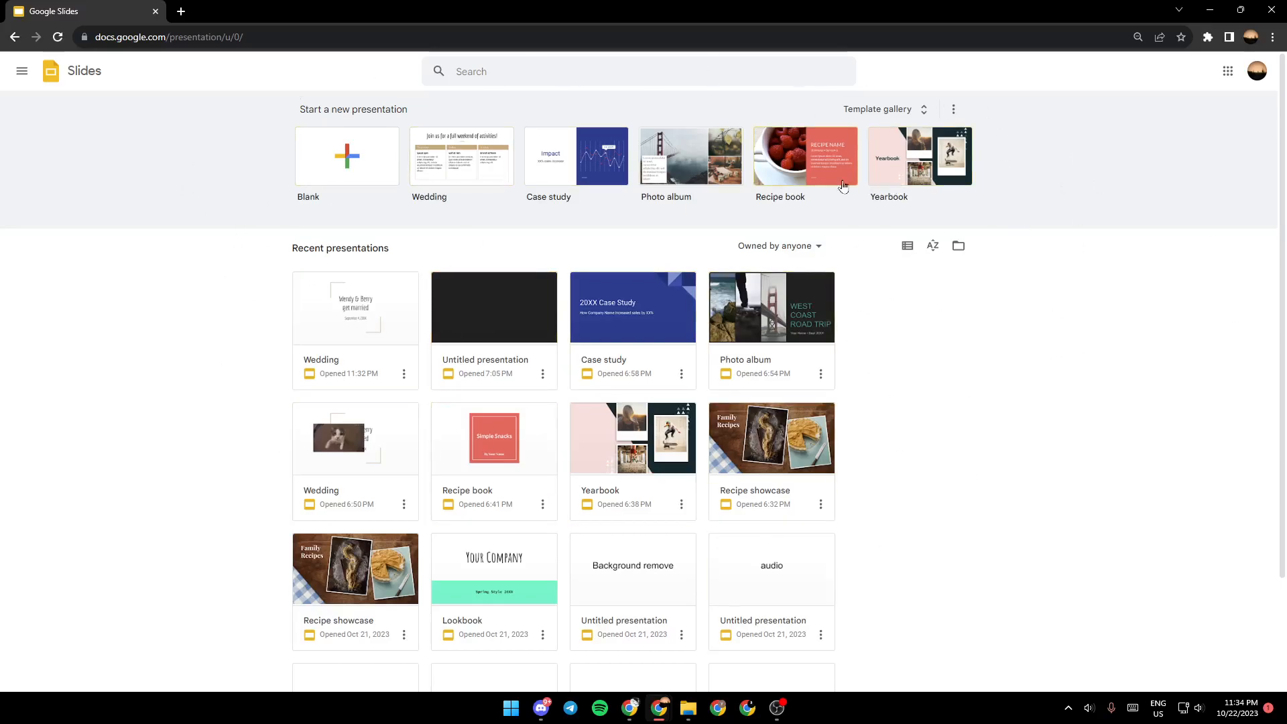
mouse_move(776, 24)
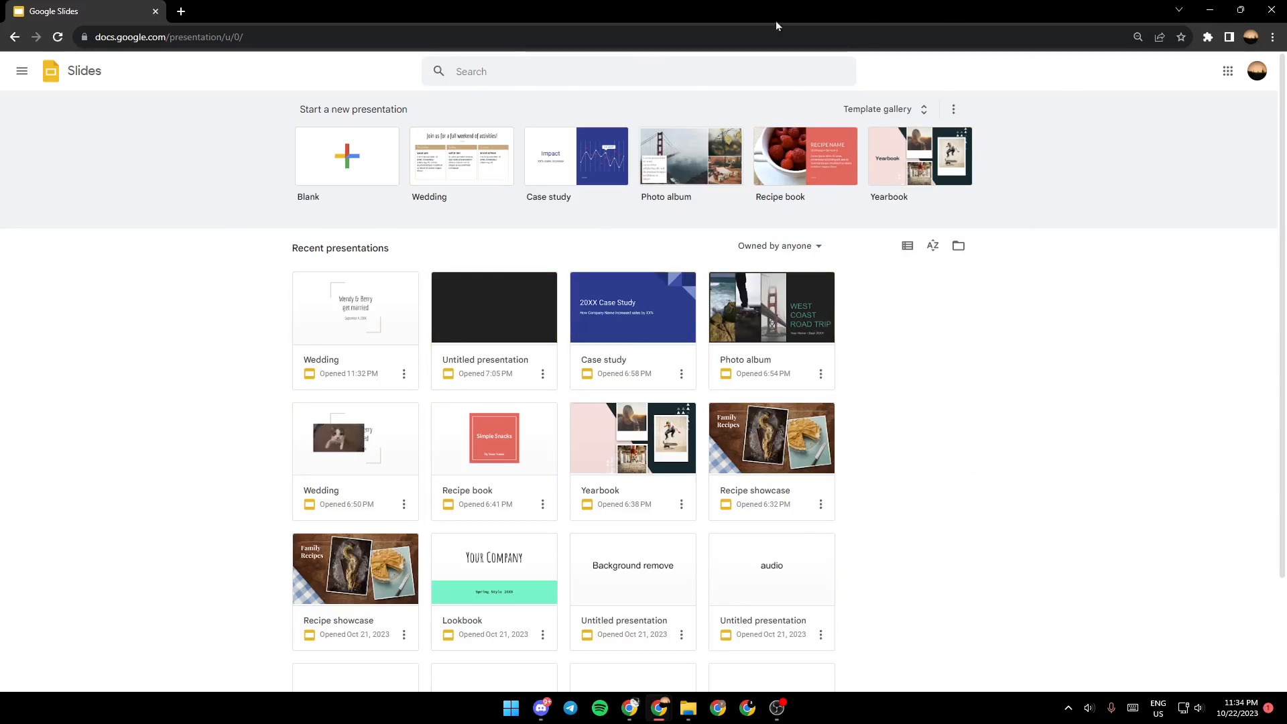
mouse_move(1014, 210)
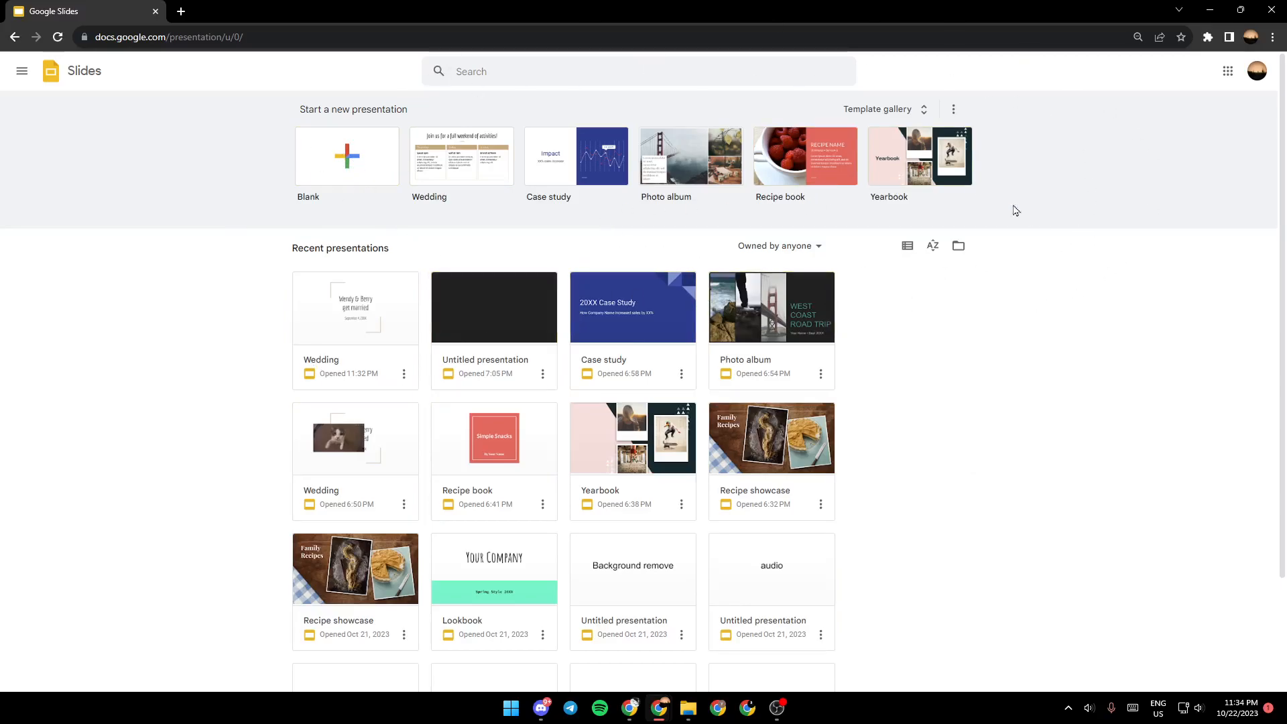
mouse_move(425, 140)
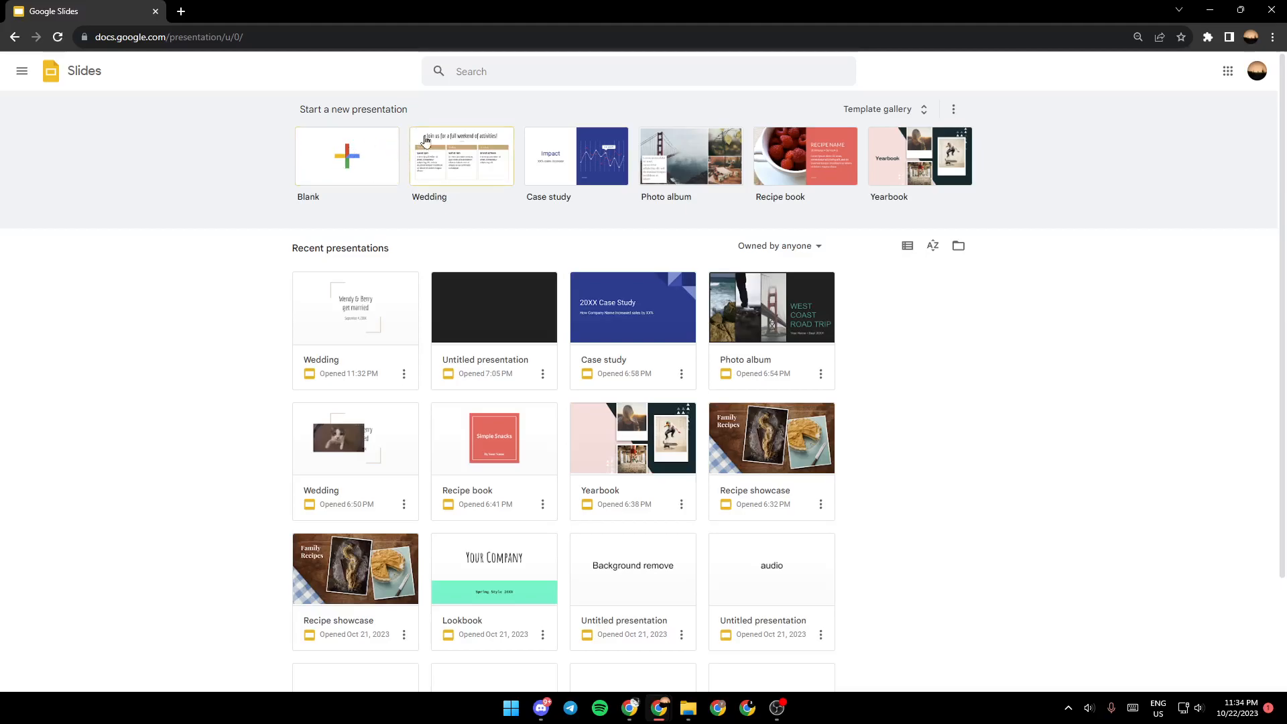
mouse_move(346, 155)
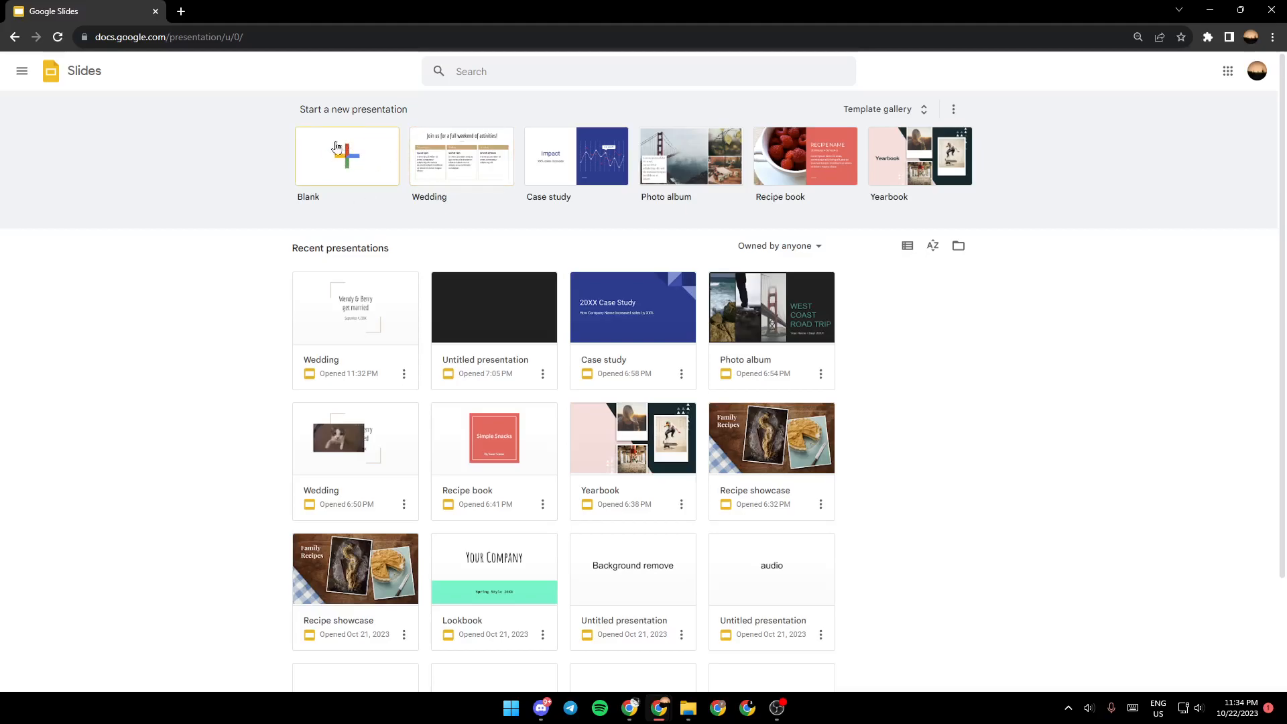
mouse_move(359, 178)
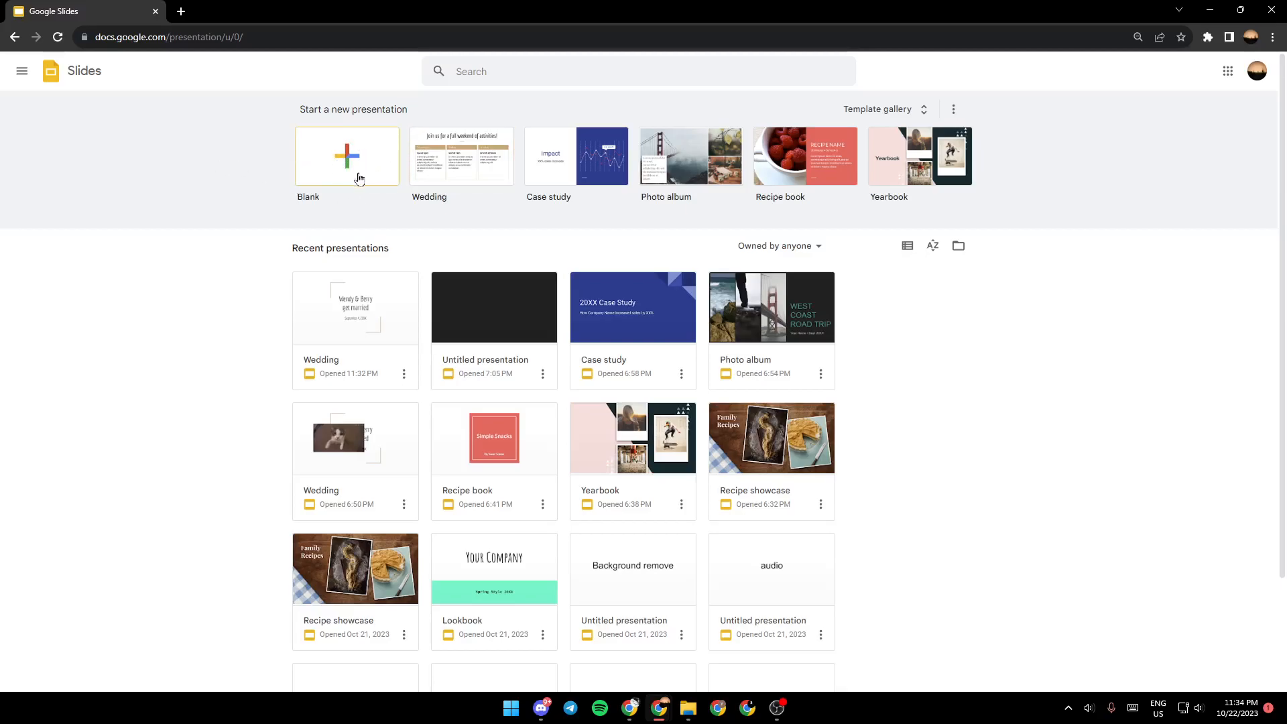
mouse_move(1153, 83)
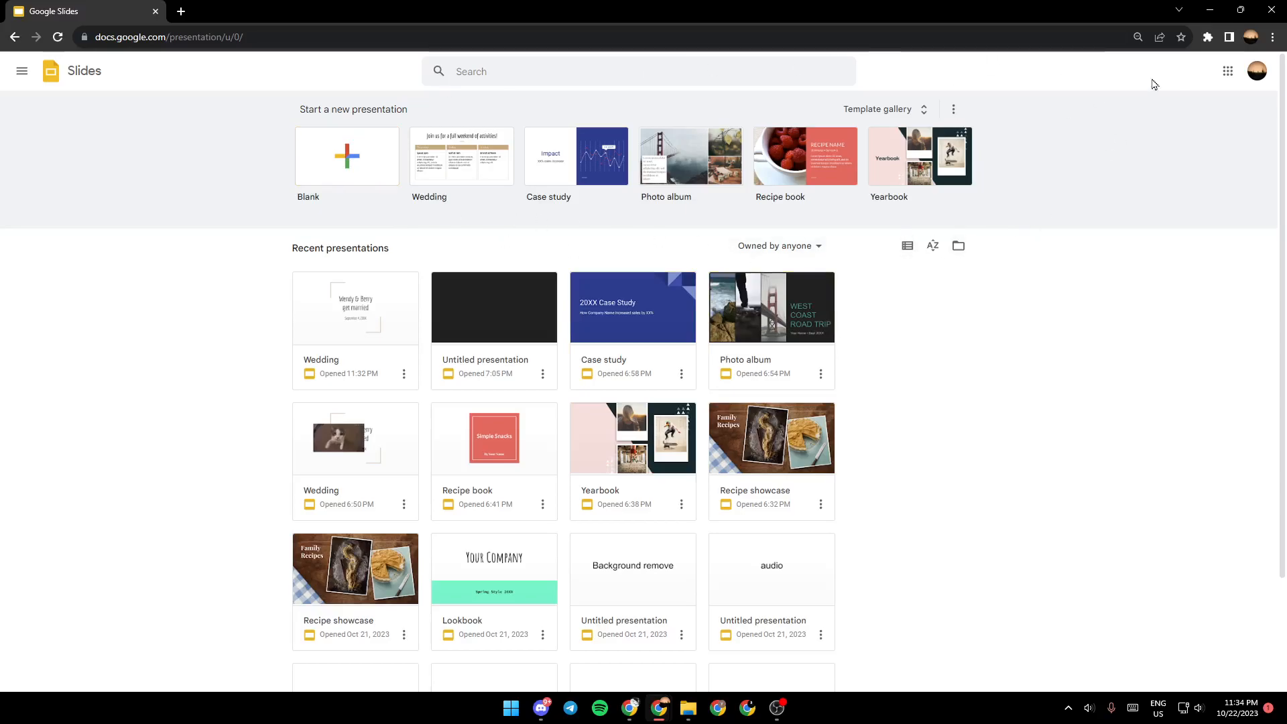
mouse_move(689, 94)
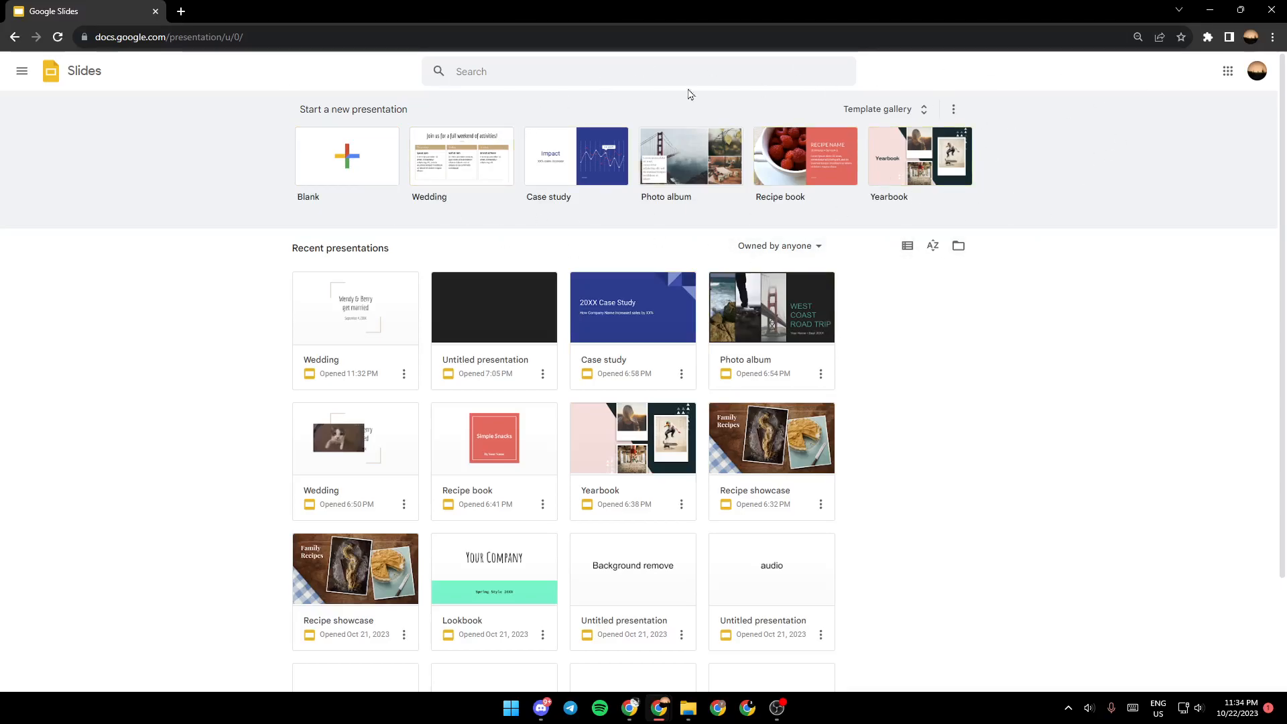
mouse_move(632, 154)
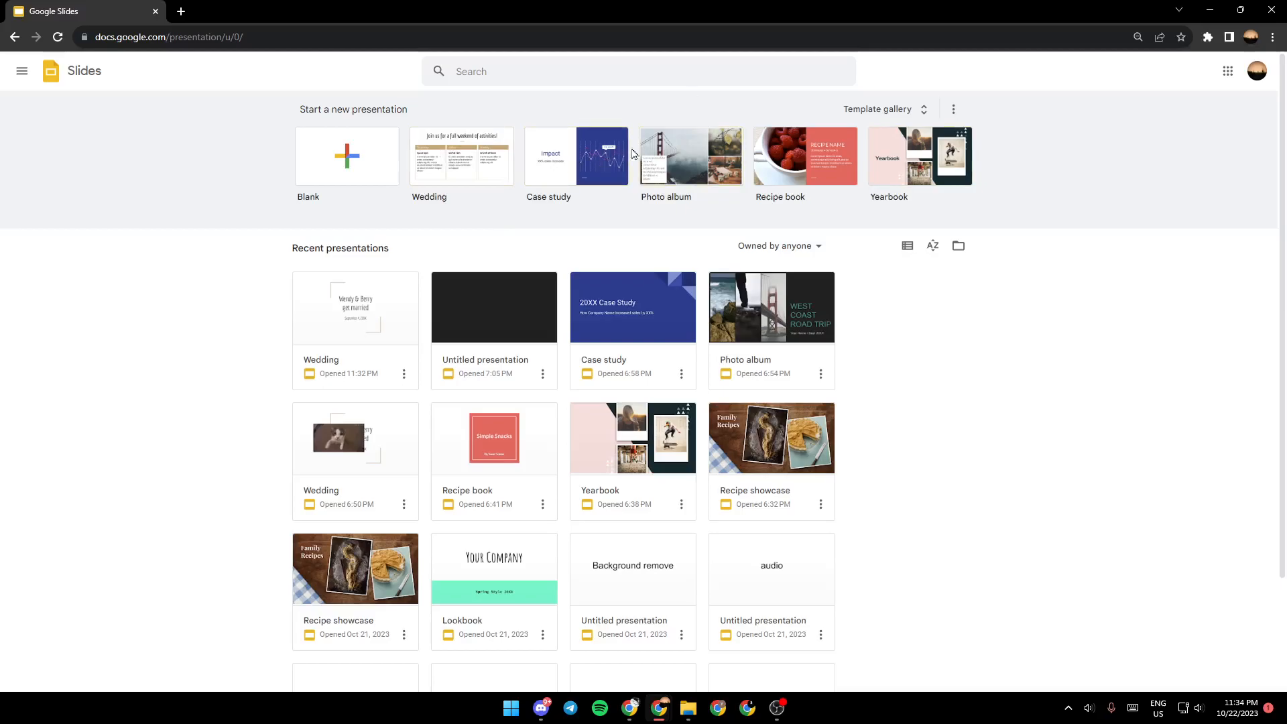
mouse_move(877, 108)
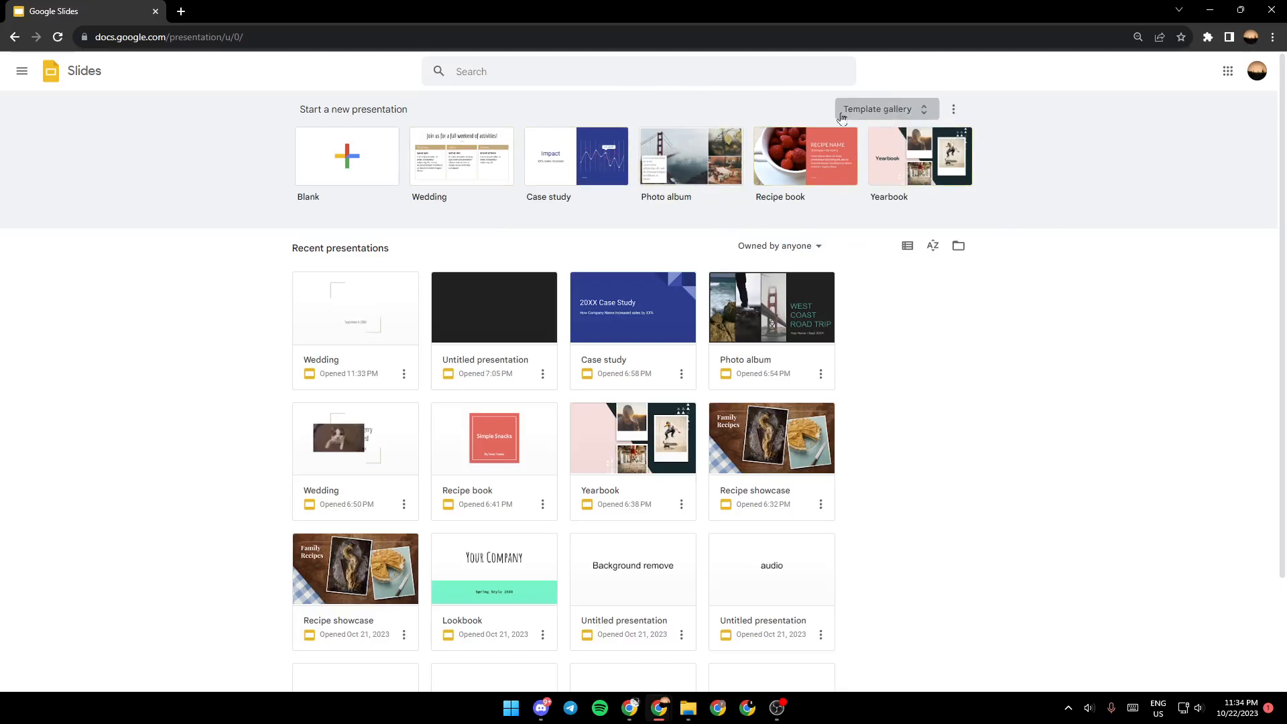
Browse the template gallery and start a new presentation from the Wedding template.
left_click(877, 109)
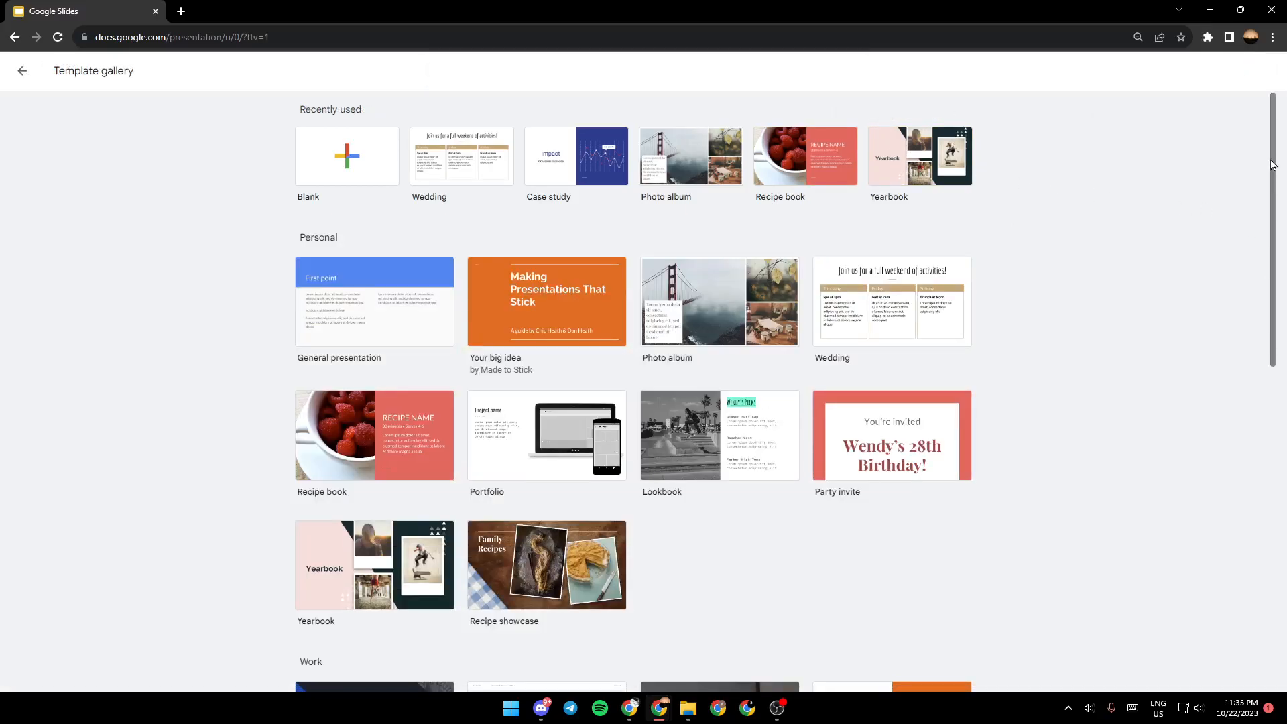
scroll("down", 3)
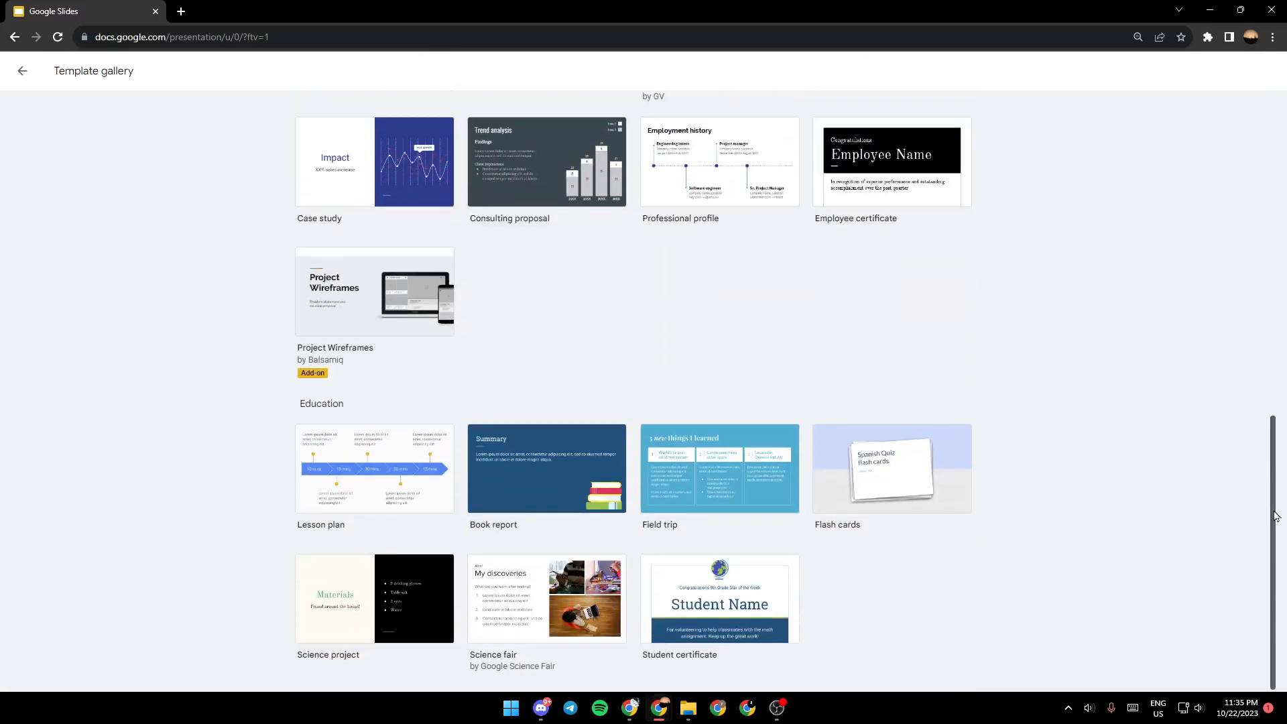
scroll("up", 3)
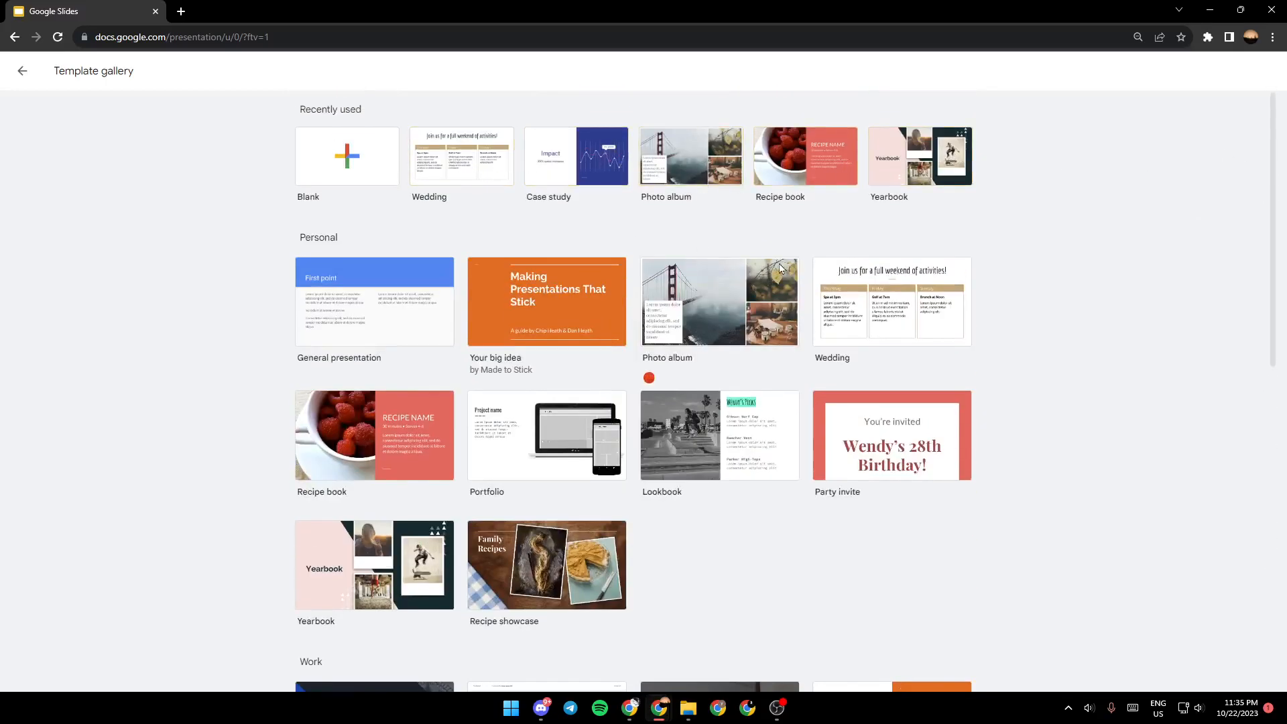
mouse_move(642, 338)
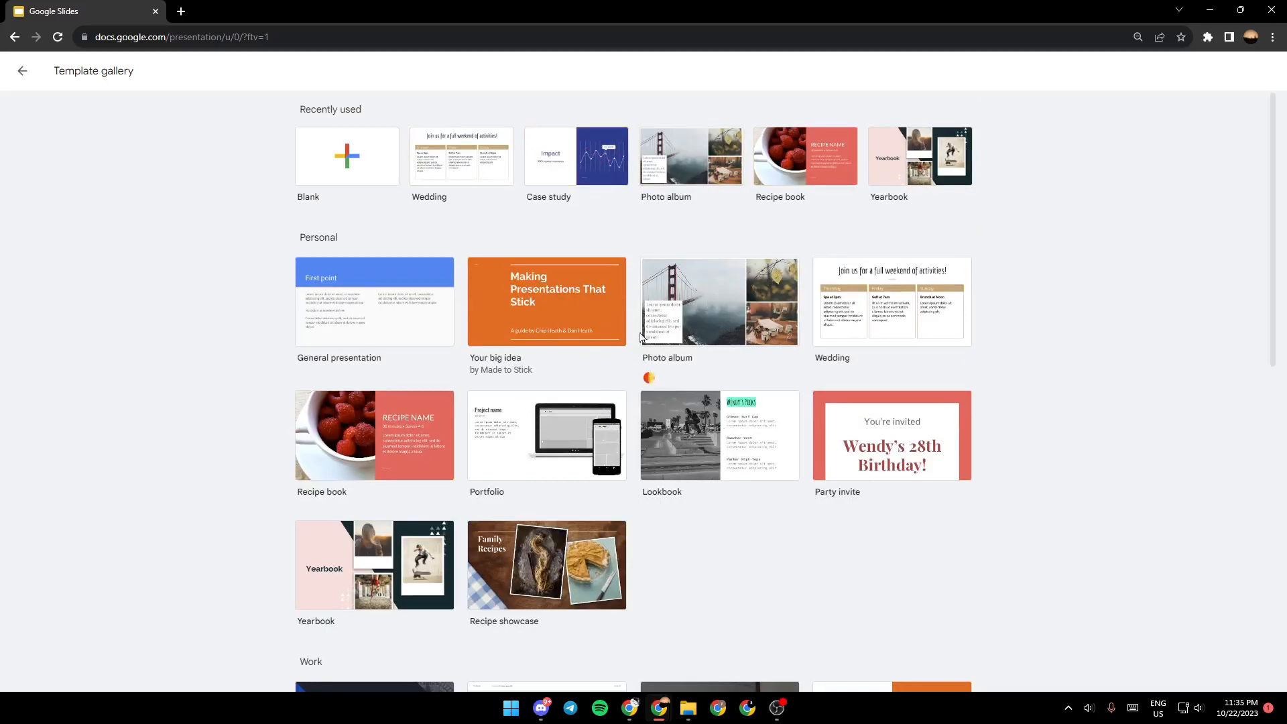
left_click(719, 301)
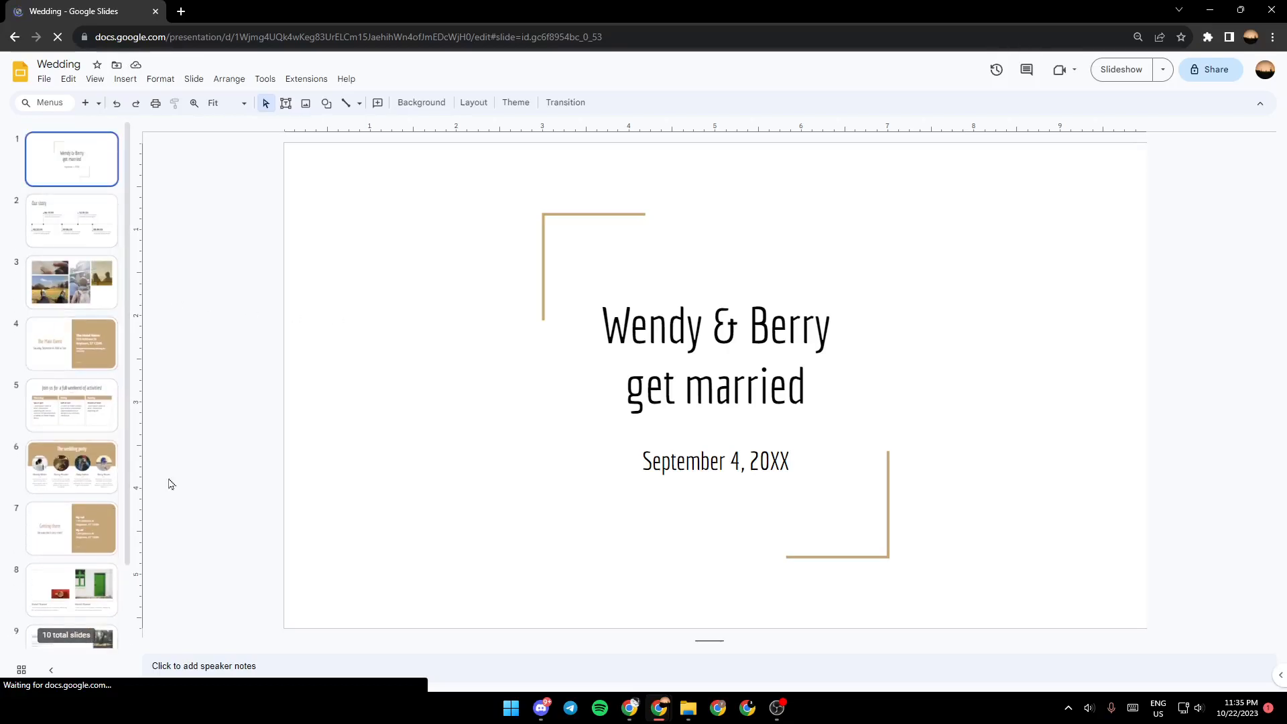
Go to the Our story slide and begin animating the 05.19.XX text box via the Motion panel.
left_click(71, 283)
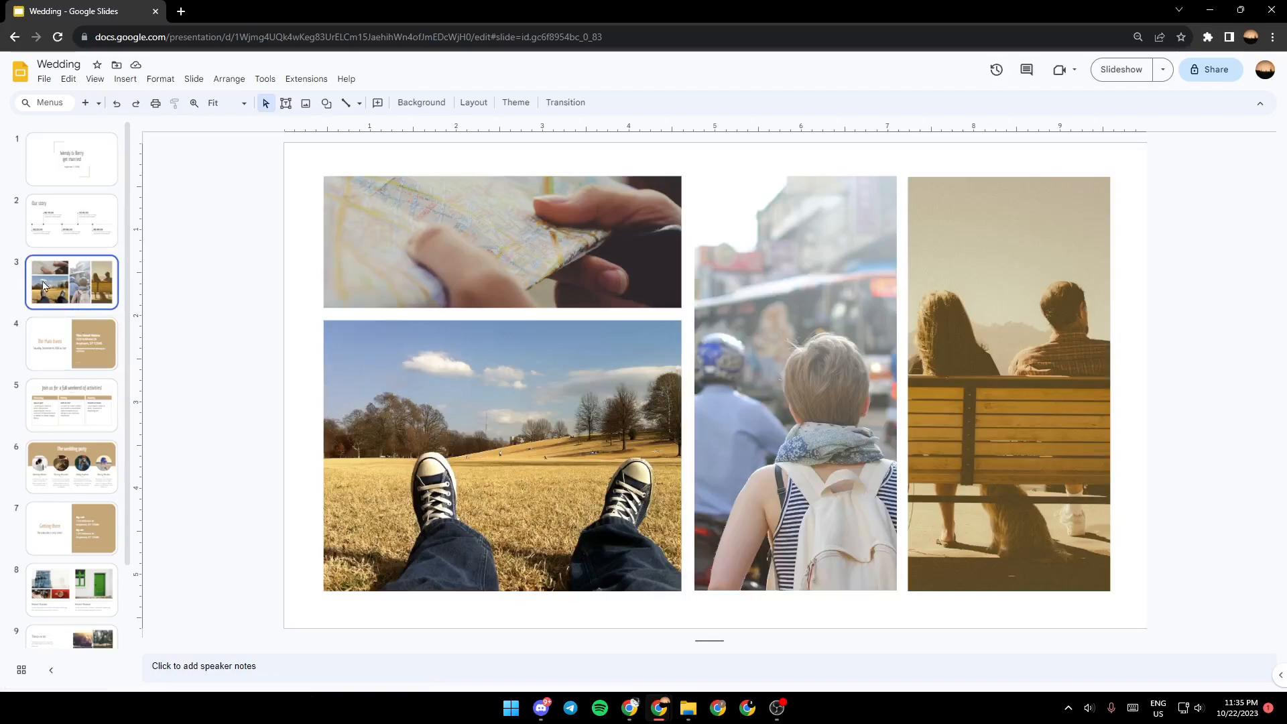
left_click(71, 221)
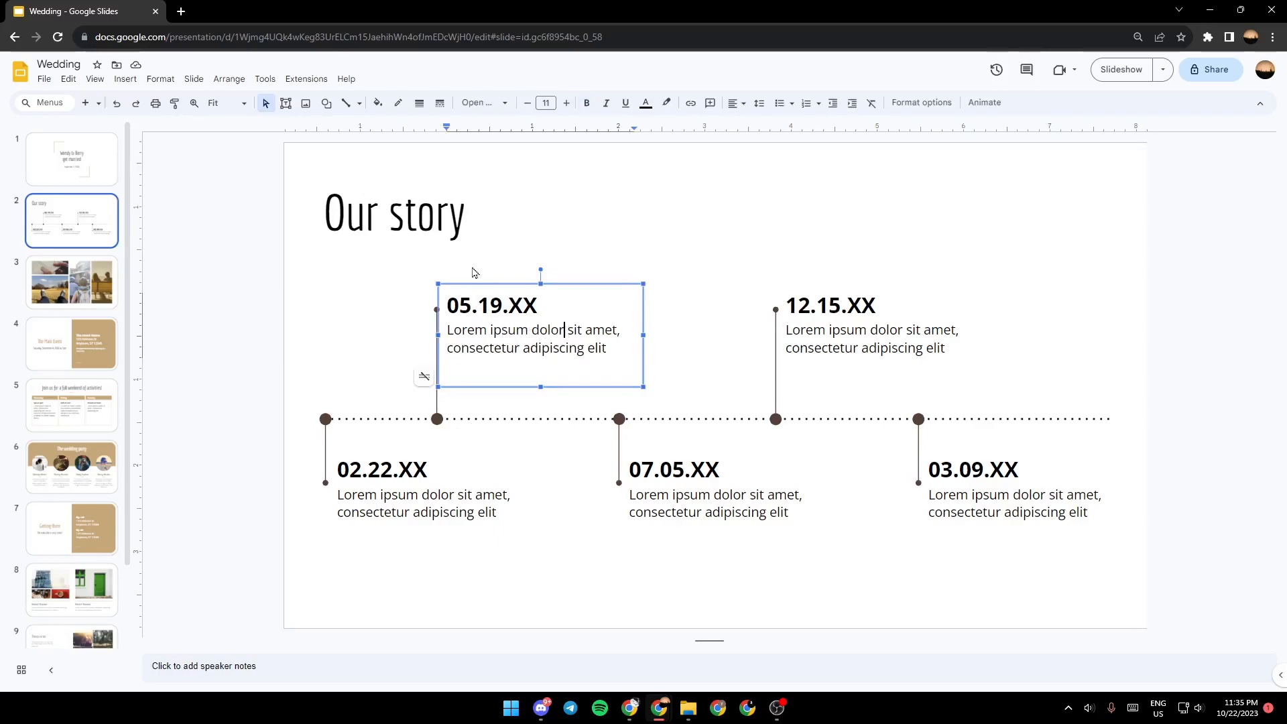
mouse_move(565, 348)
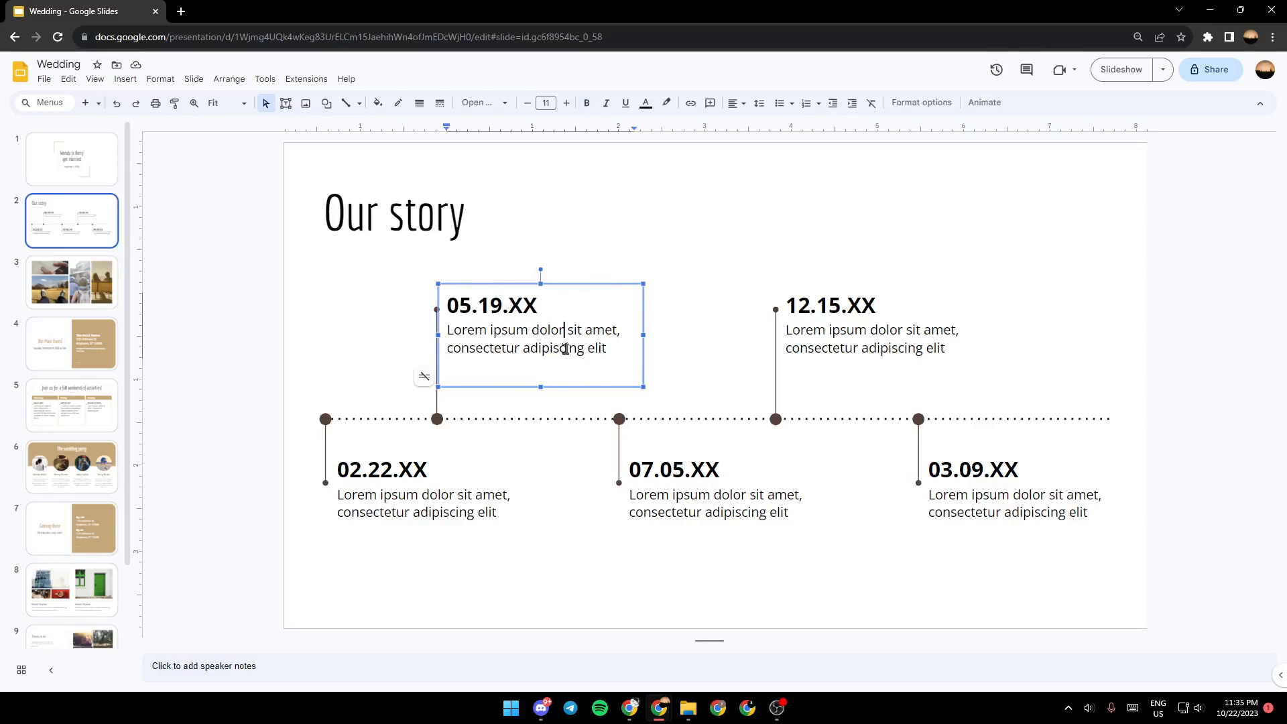
mouse_move(646, 201)
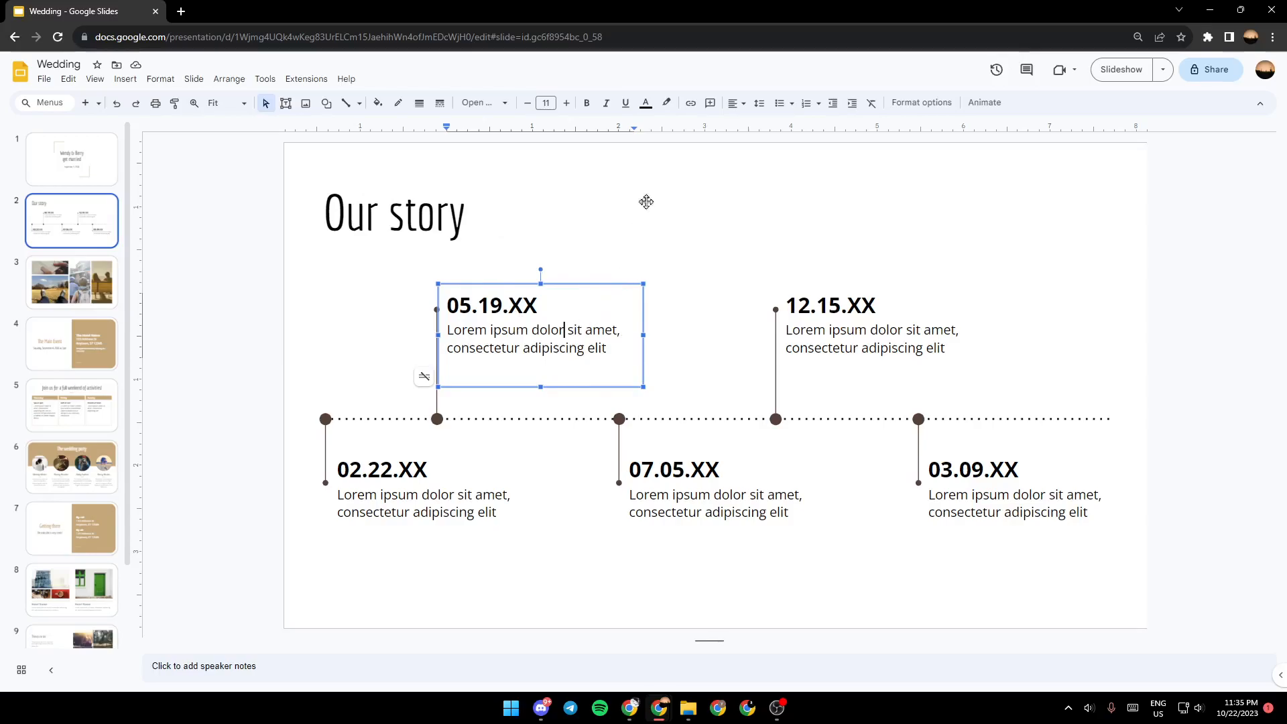
mouse_move(921, 103)
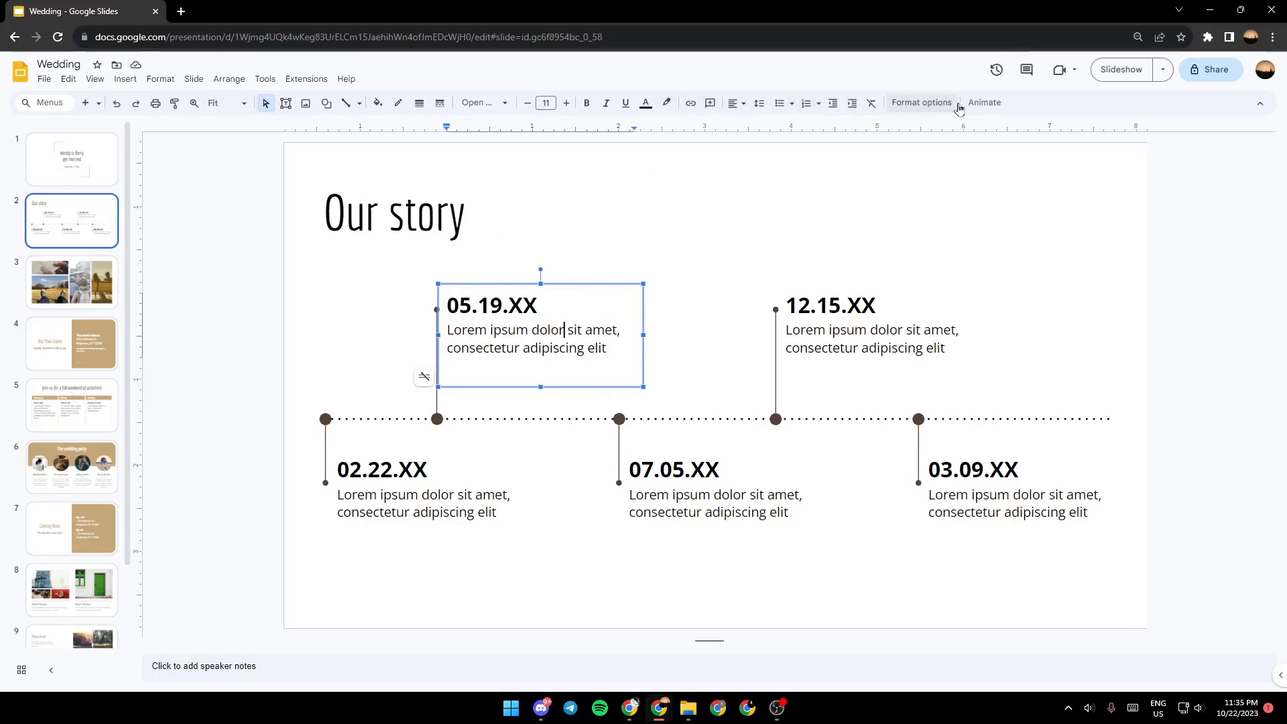
mouse_move(983, 102)
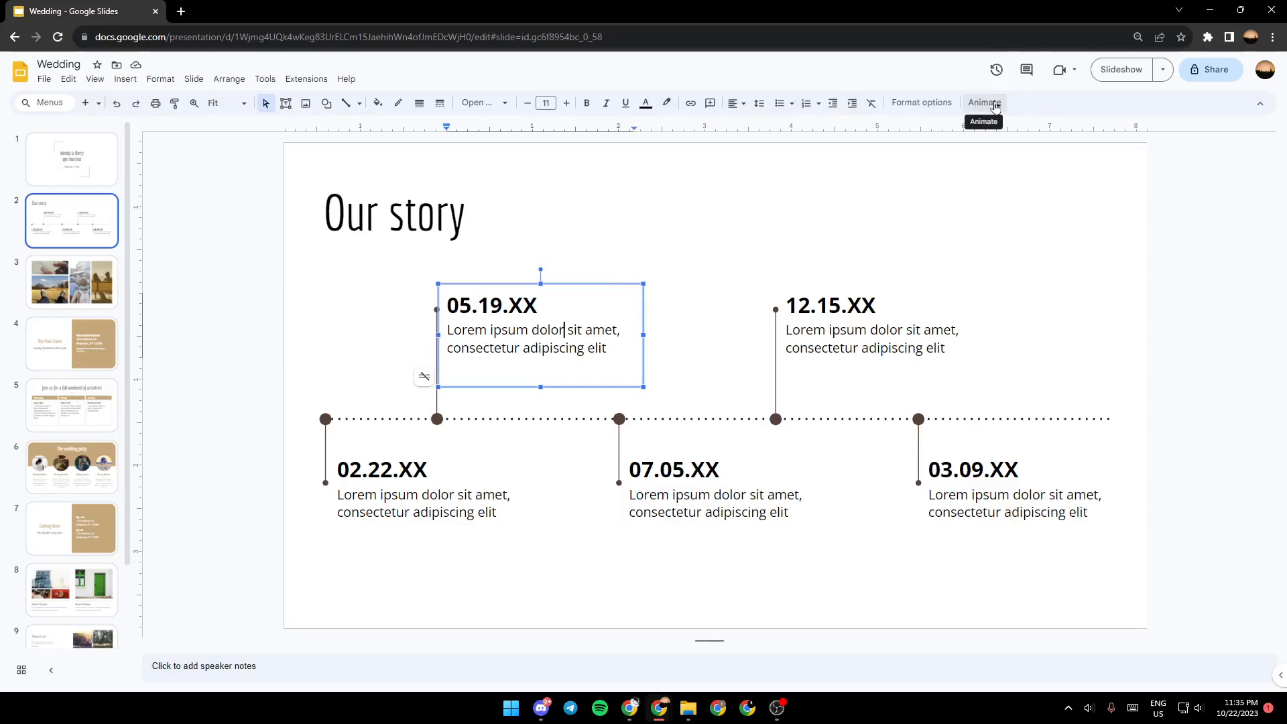
left_click(983, 103)
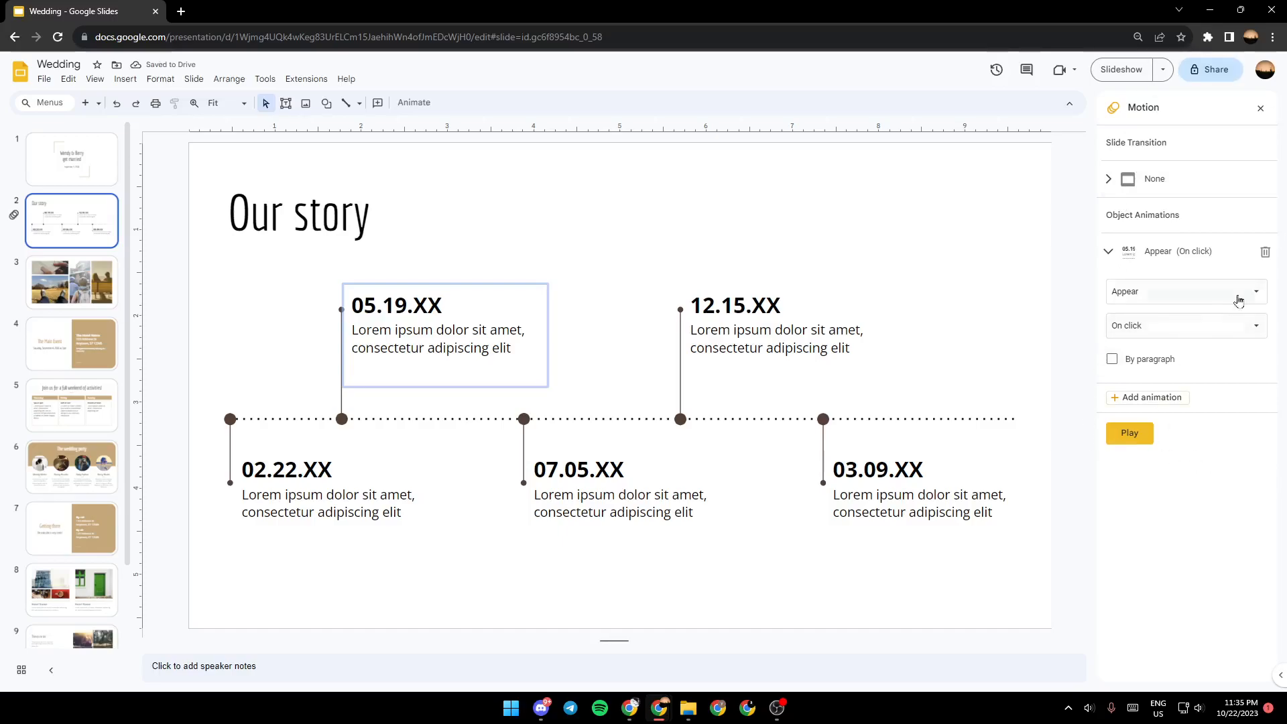
mouse_move(1127, 147)
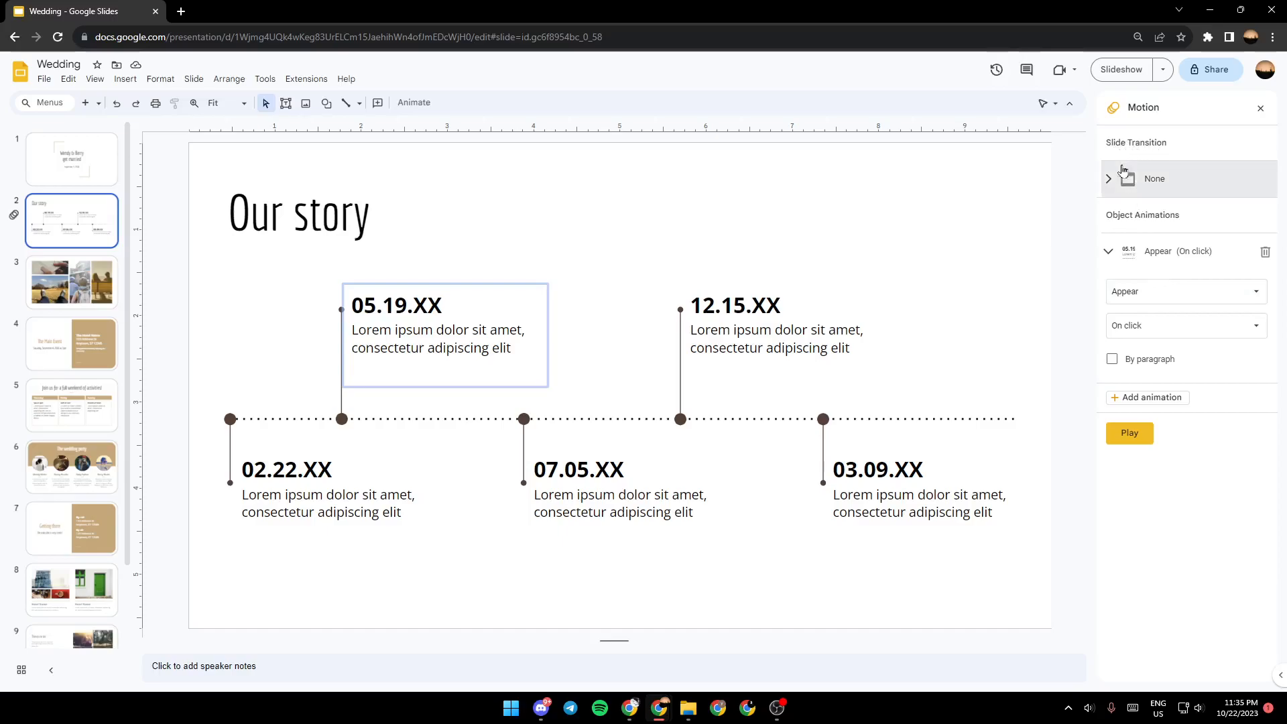
Choose a Gallery slide transition and apply it to every slide.
left_click(1184, 218)
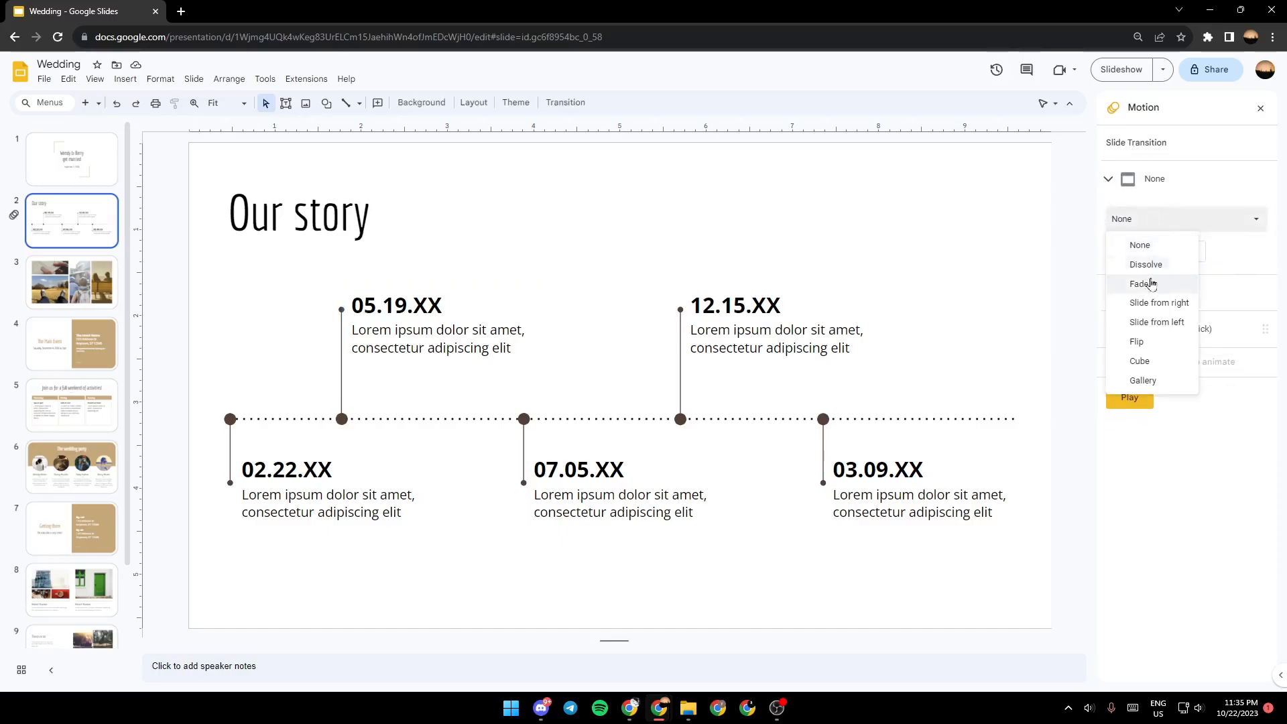
left_click(1145, 264)
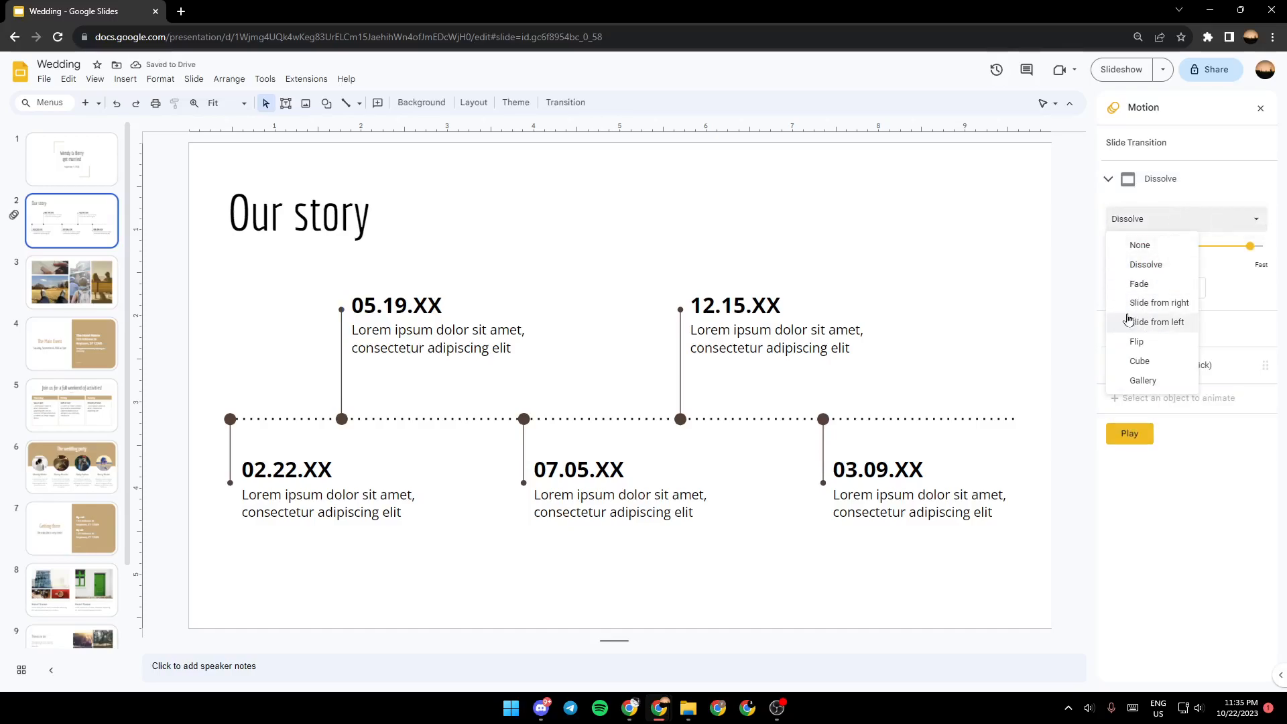
mouse_move(1164, 345)
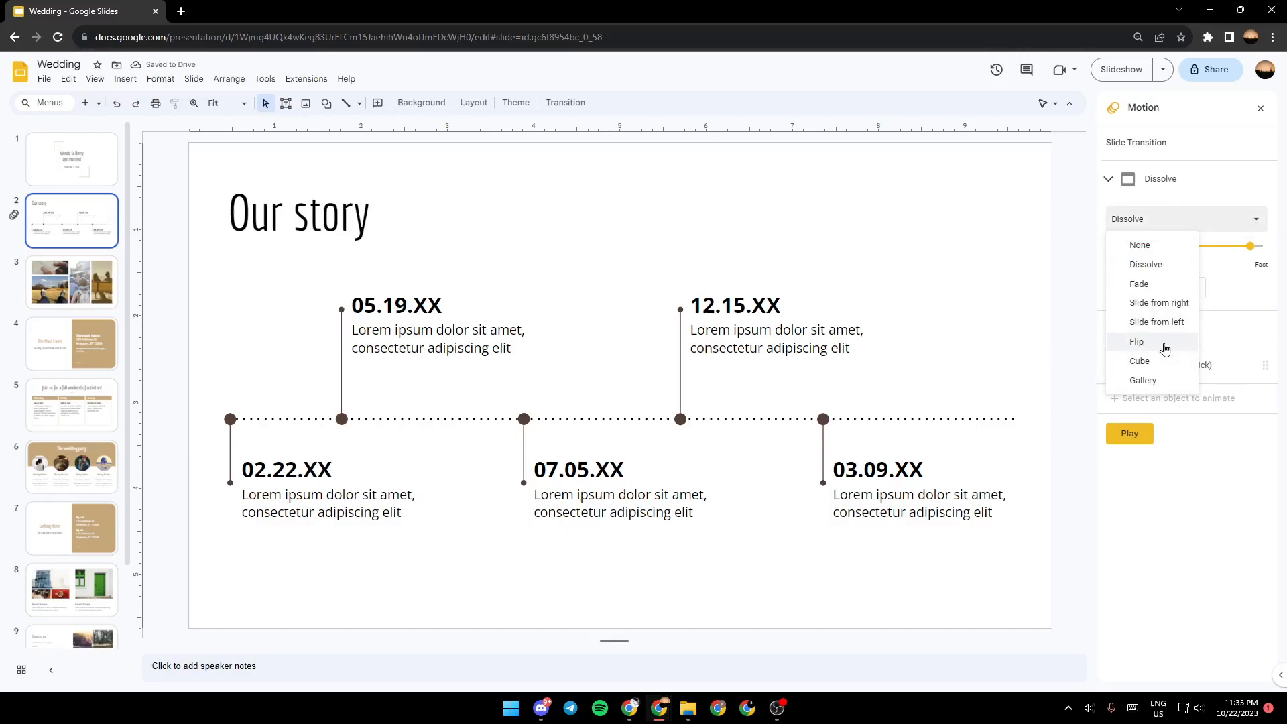
mouse_move(1142, 379)
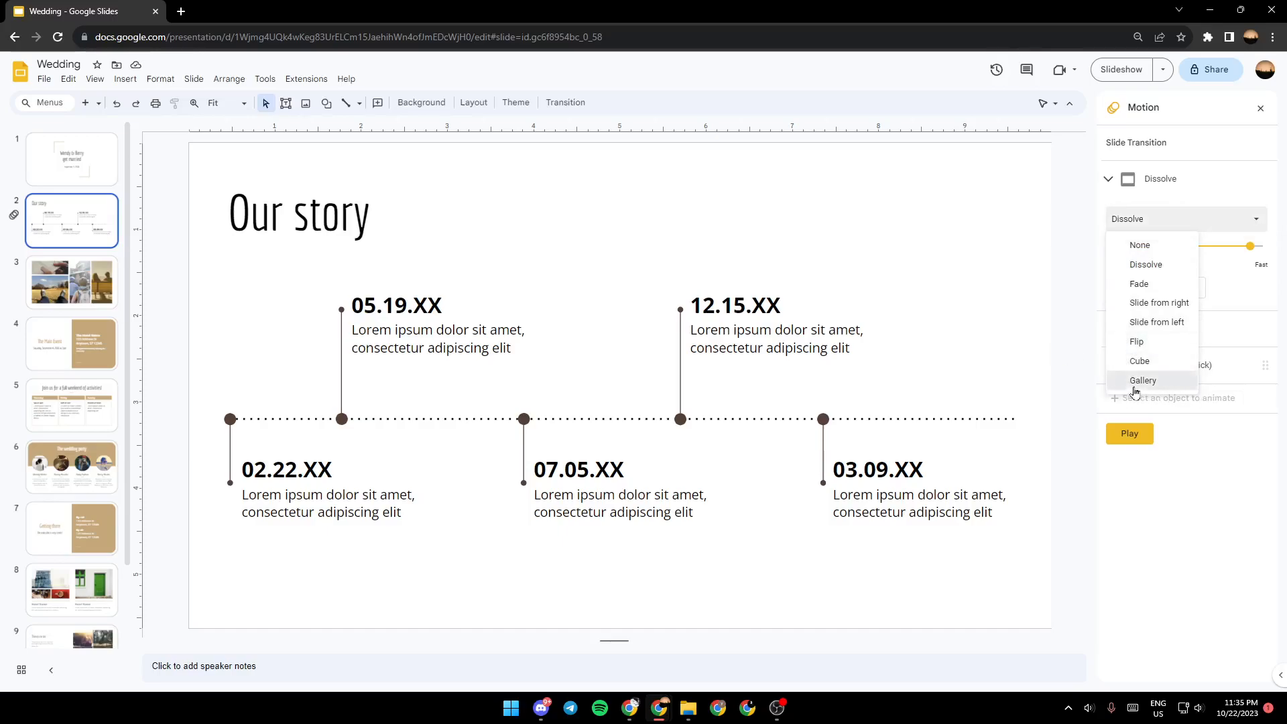
left_click(1142, 380)
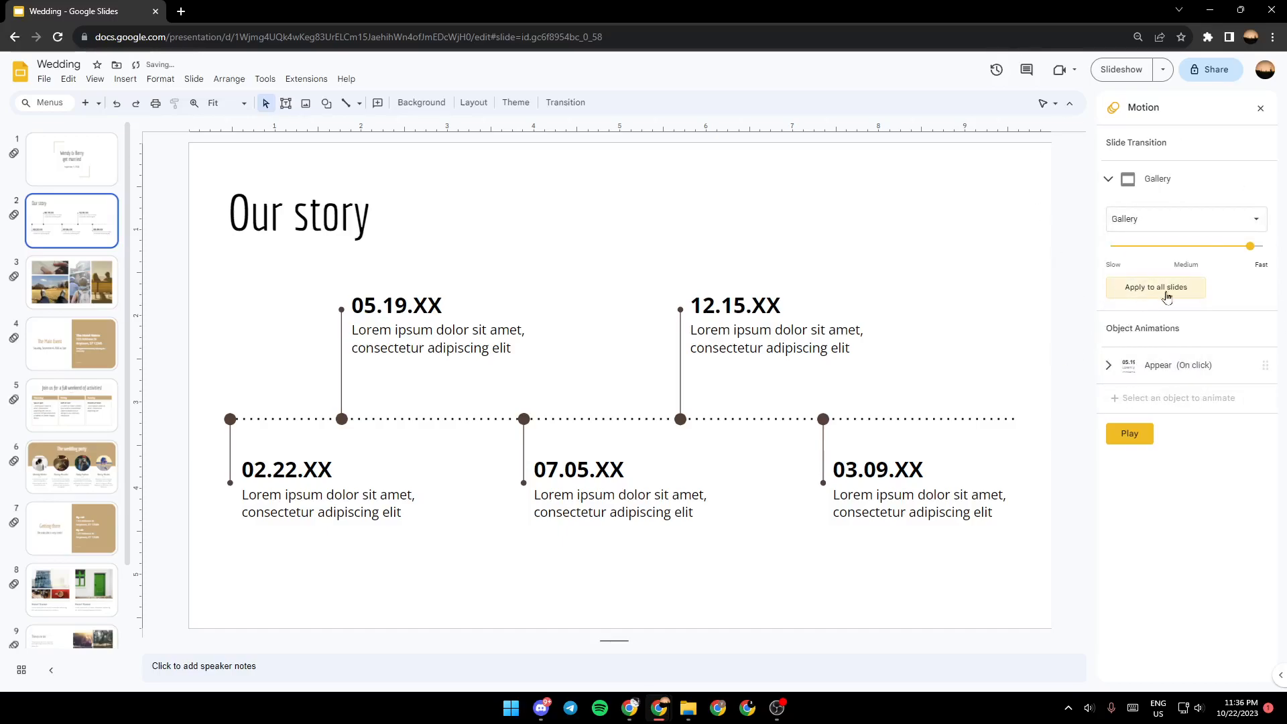
mouse_move(1215, 312)
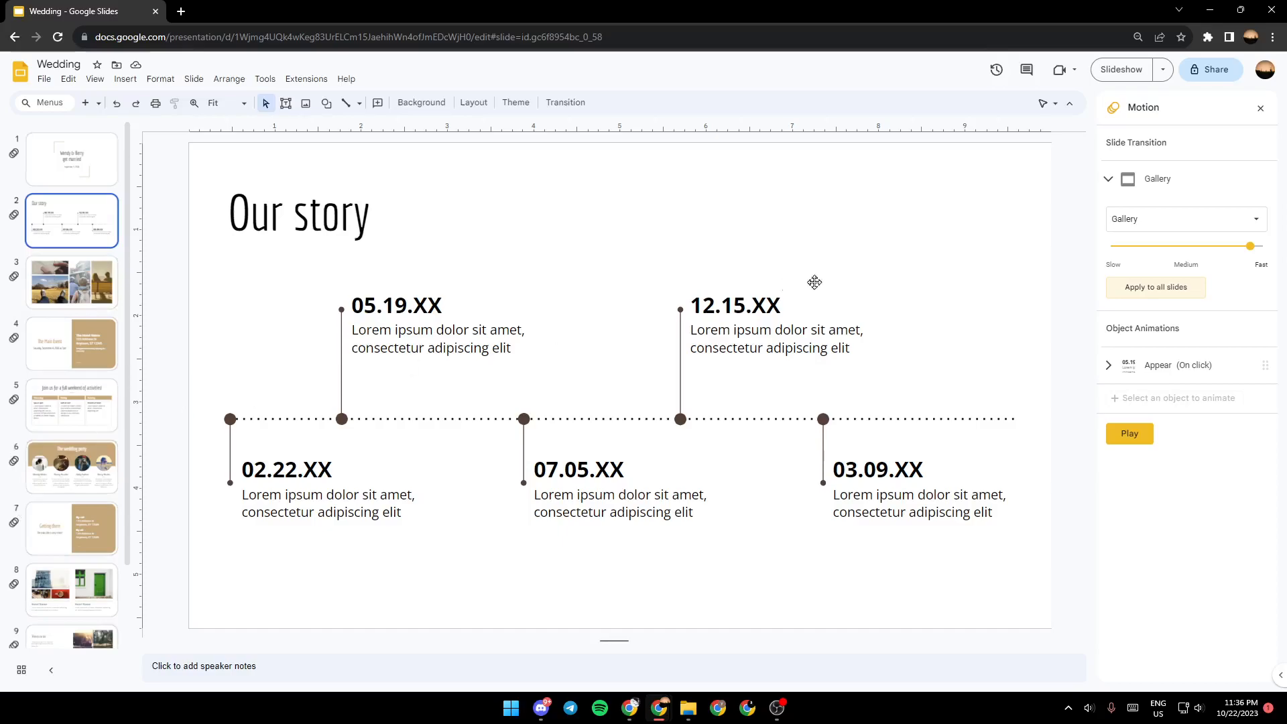
mouse_move(1125, 327)
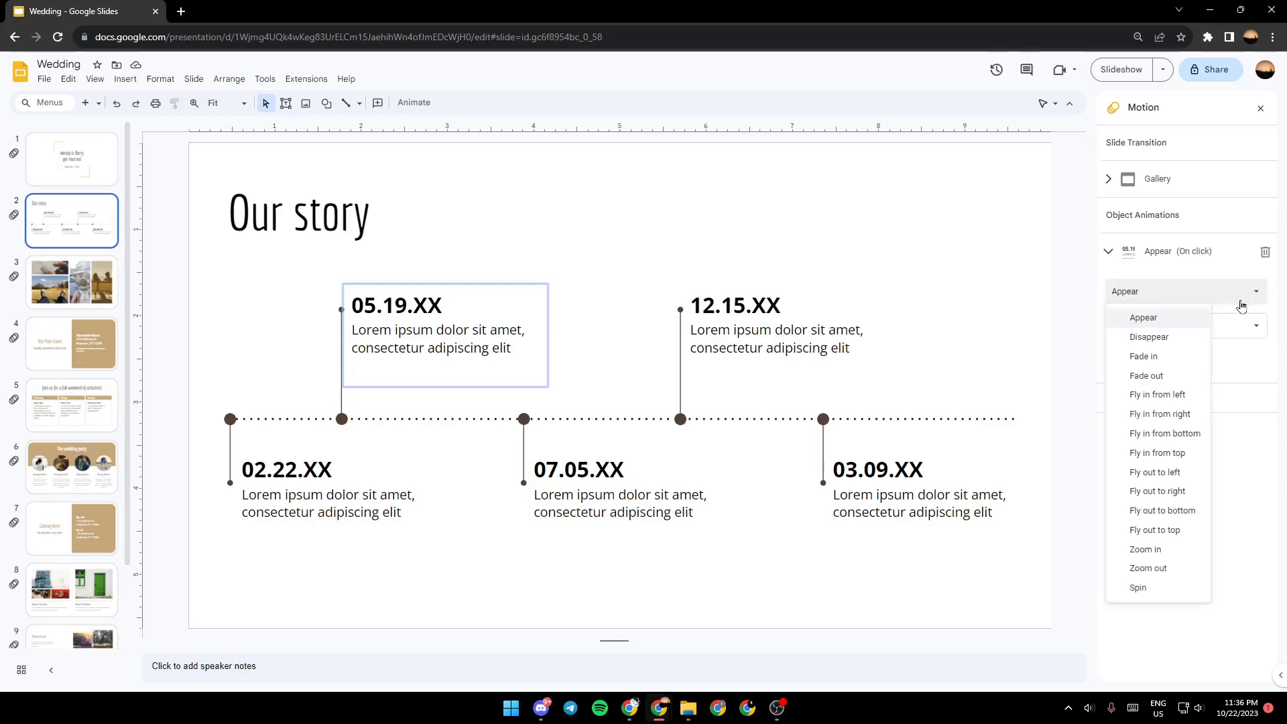
mouse_move(1157, 491)
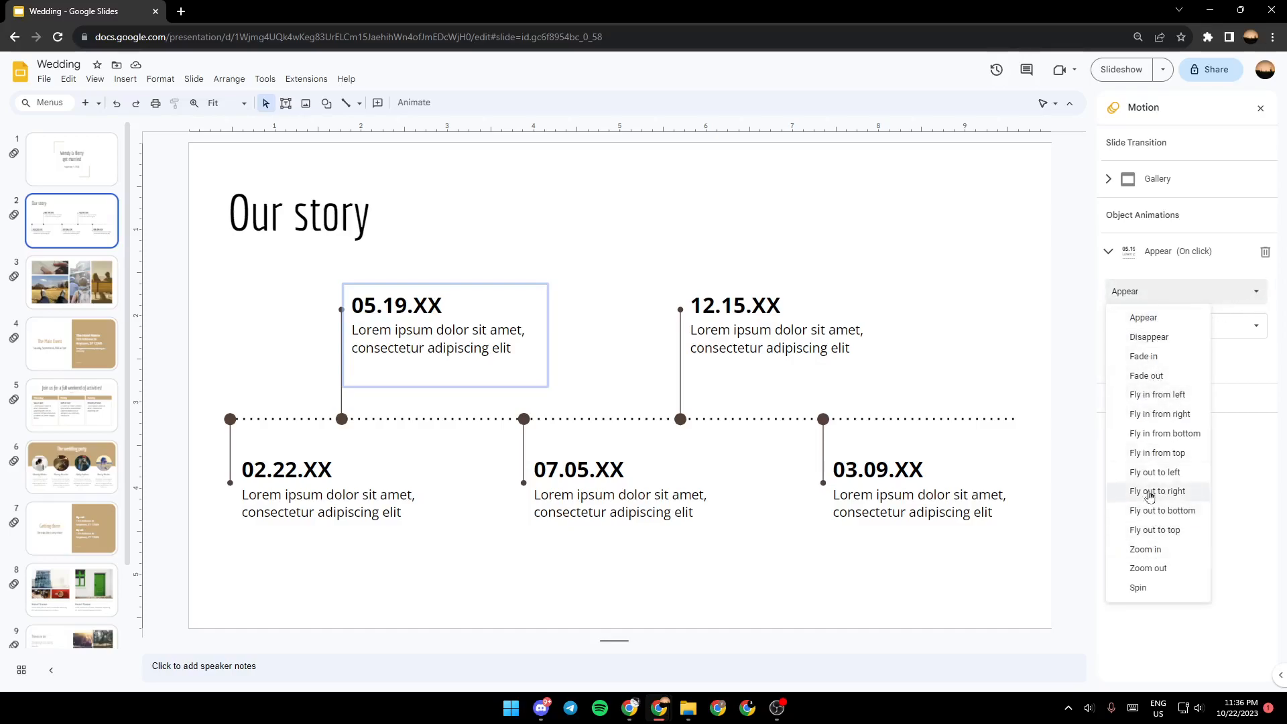
mouse_move(1146, 375)
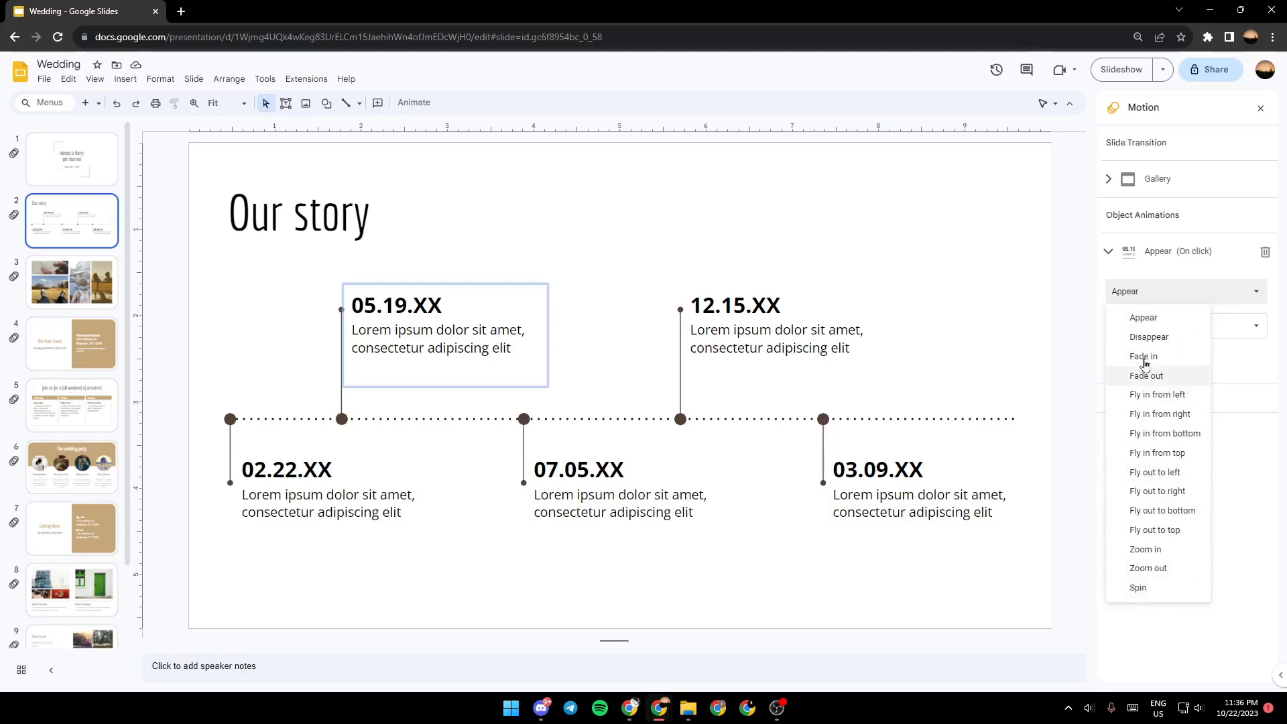
Switch the text box's animation effect from Appear to Disappear, keeping it on click.
left_click(1149, 337)
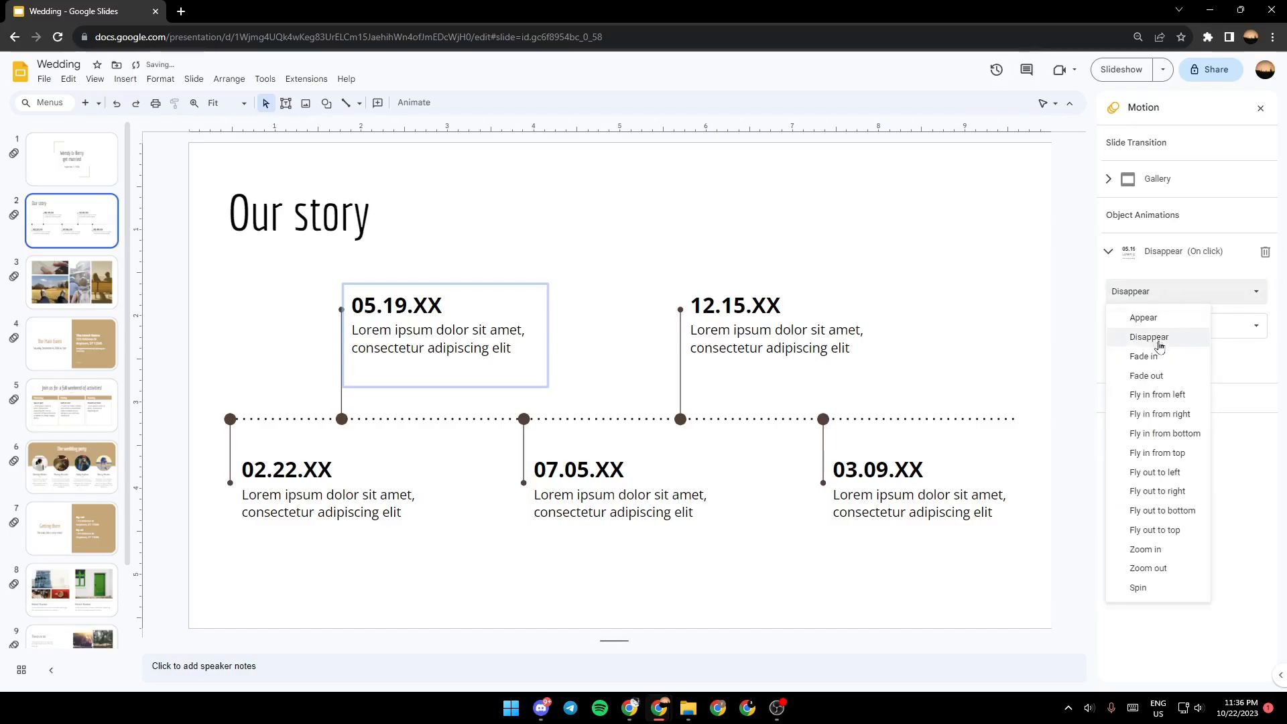
mouse_move(1158, 414)
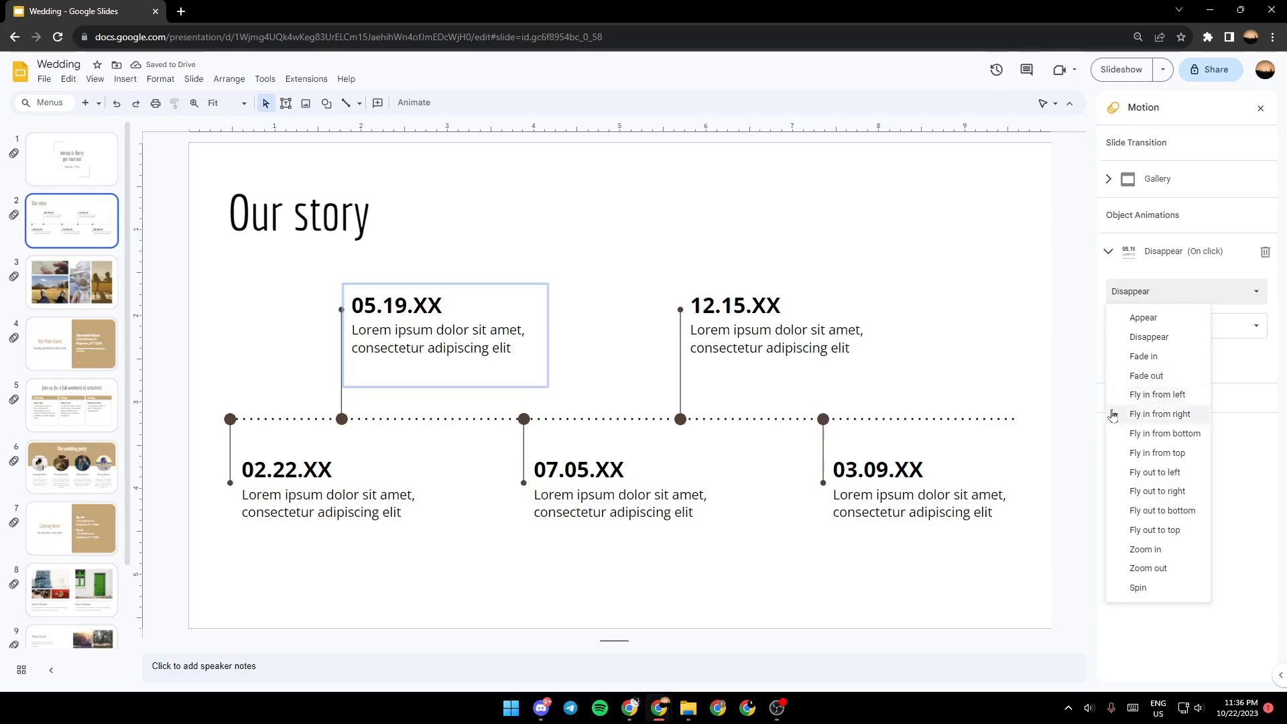
left_click(1149, 336)
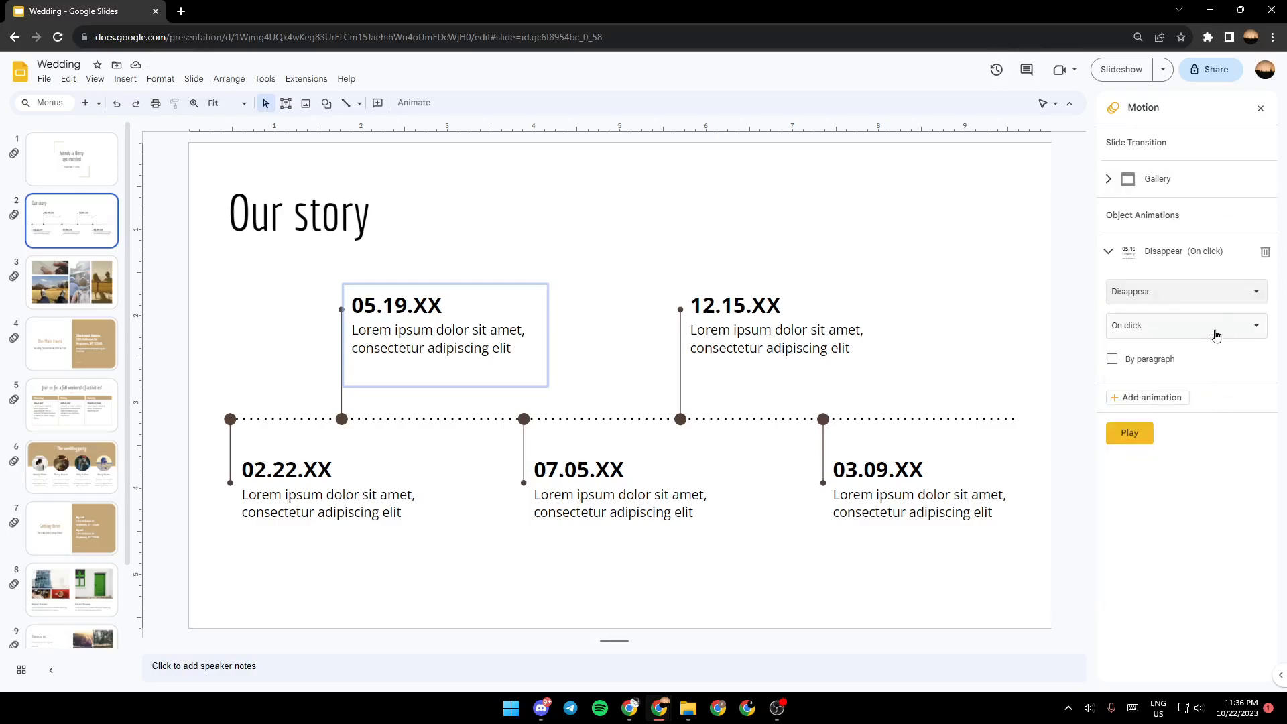
mouse_move(1264, 262)
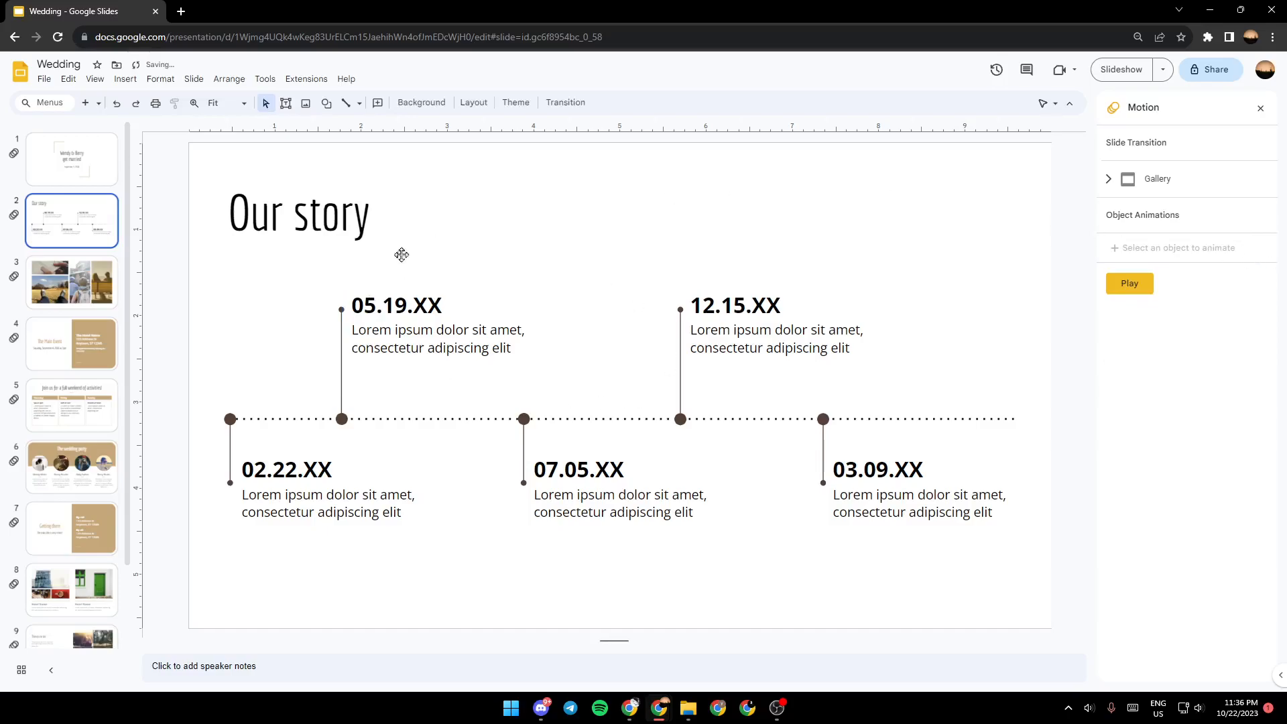
mouse_move(1161, 264)
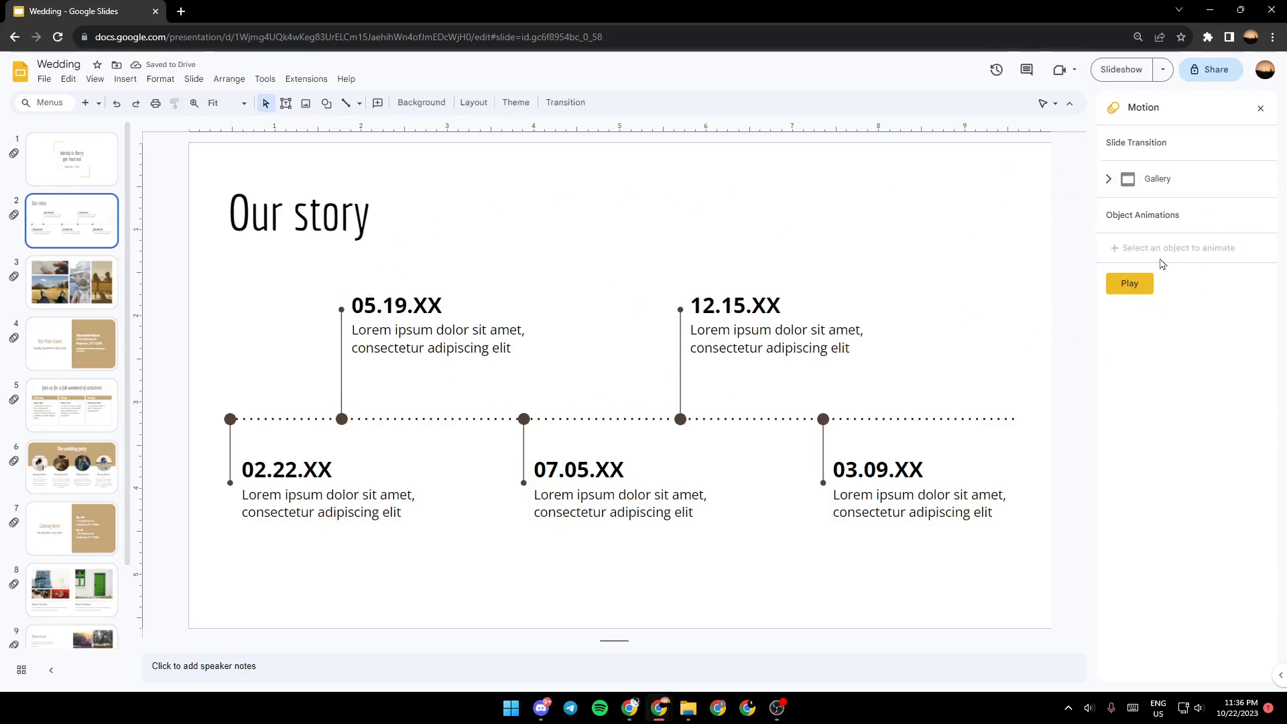
mouse_move(1204, 442)
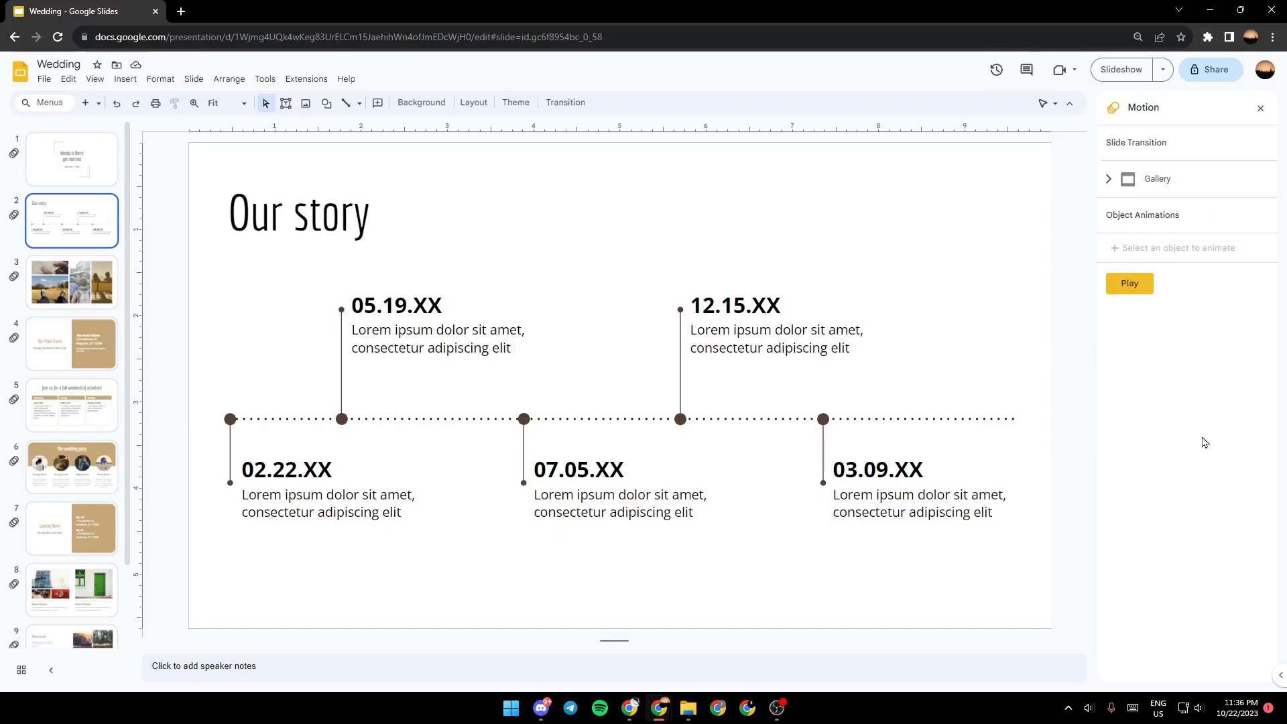